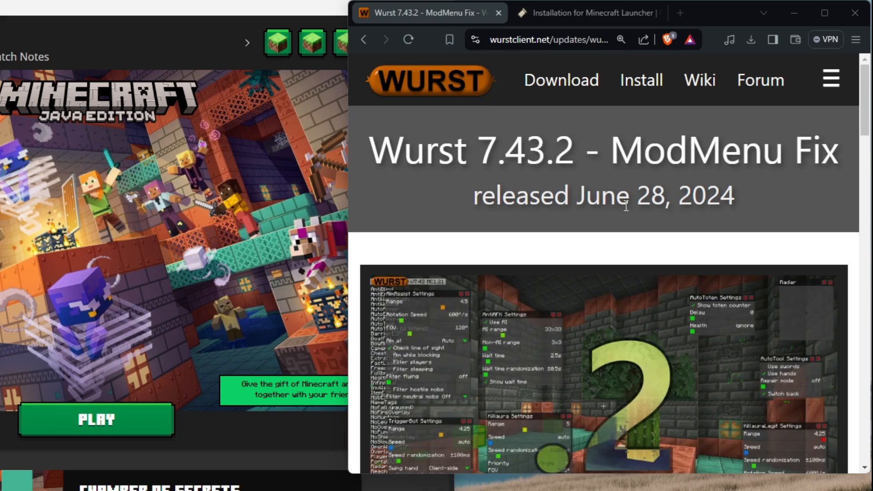
# Download the Wurst Client v7.43.2 jar for Minecraft 1.21 and save it to the Desktop
pyautogui.scroll(-3)
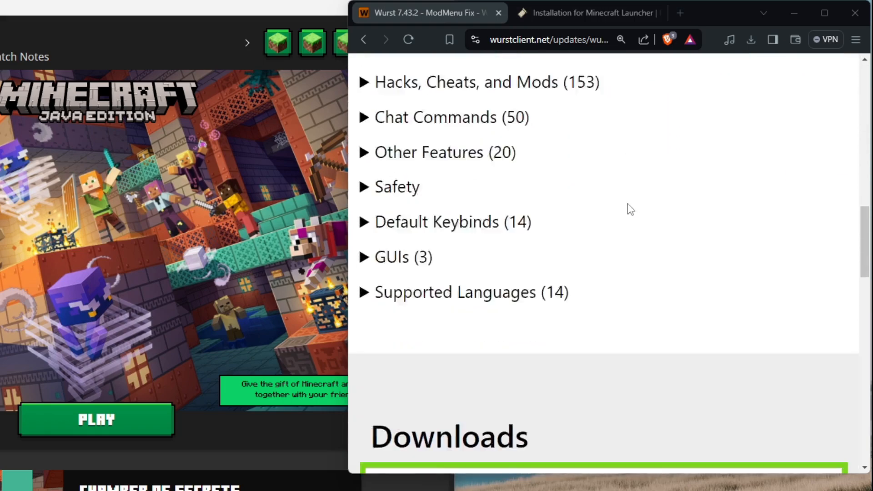
pyautogui.scroll(-3)
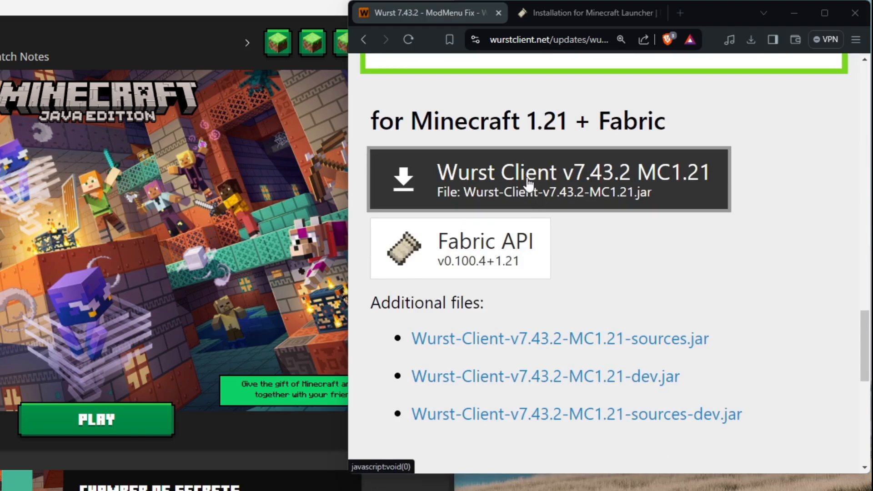
pyautogui.moveTo(459, 262)
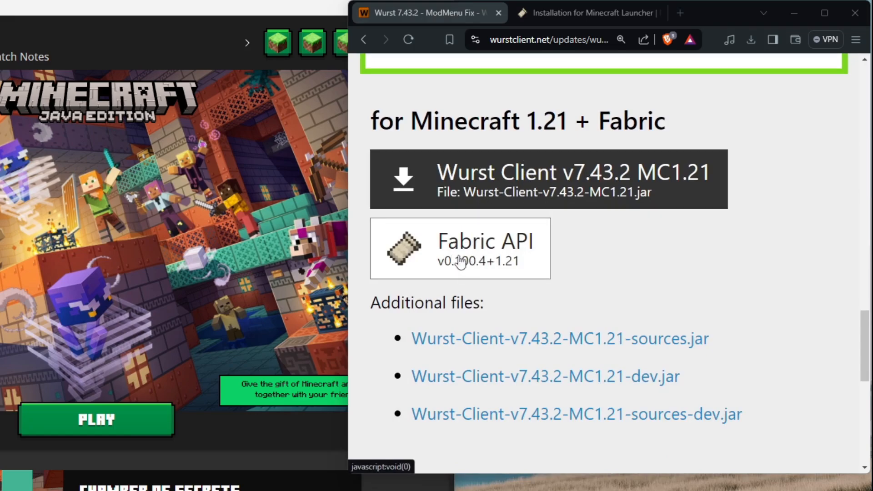
pyautogui.click(460, 249)
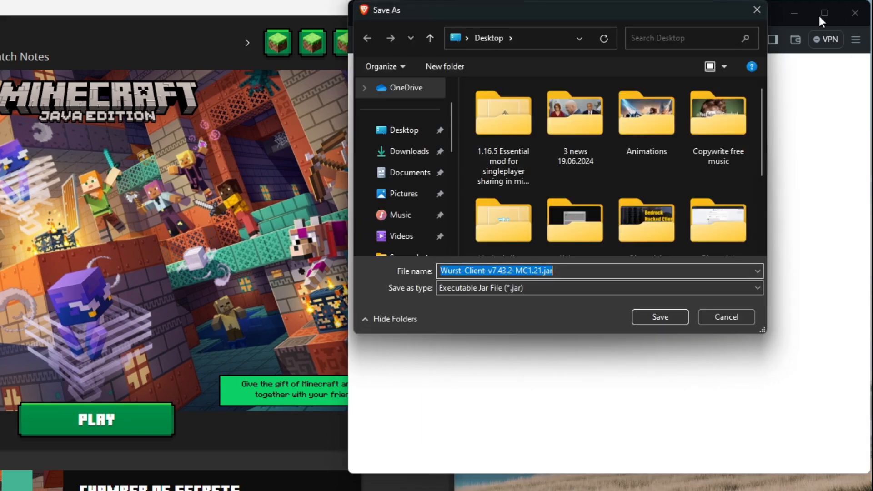
pyautogui.click(571, 271)
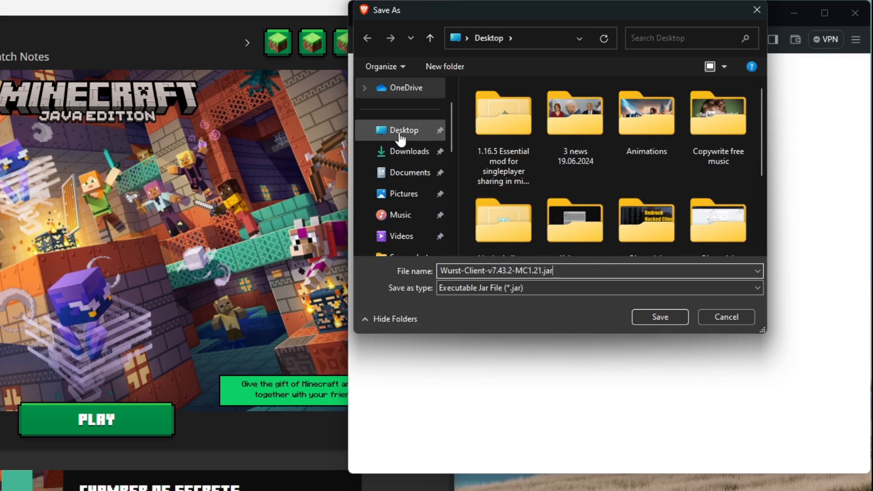
pyautogui.click(660, 316)
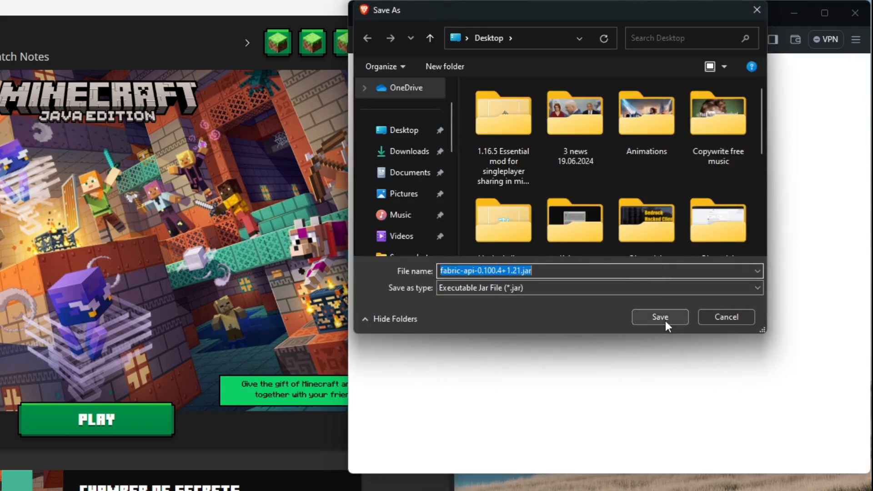
# Save the Fabric API 0.100.4 jar download to the Desktop as well
pyautogui.click(660, 317)
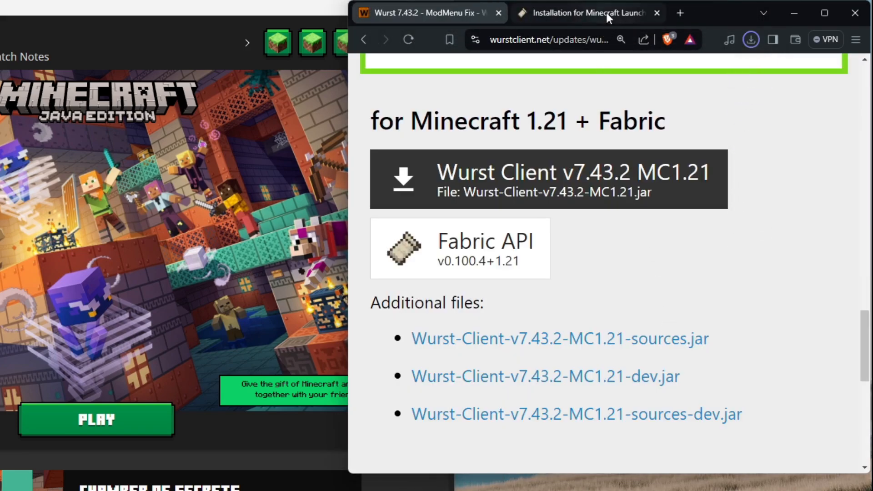
pyautogui.moveTo(589, 13)
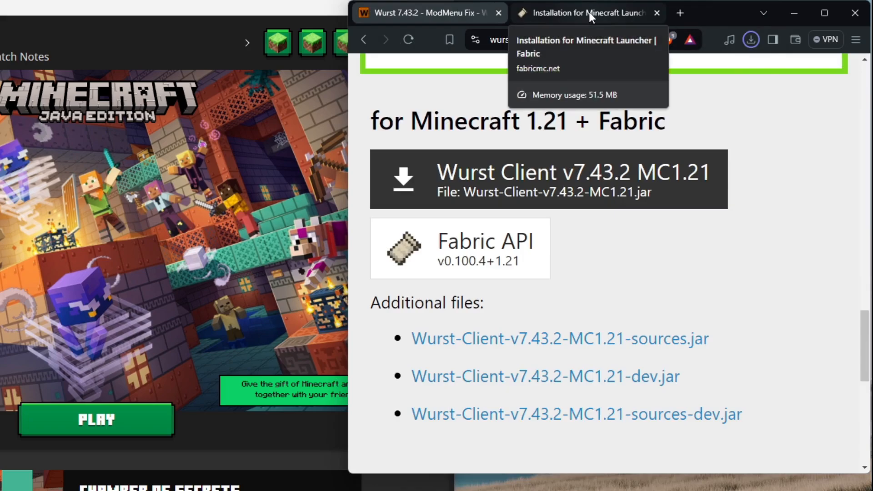
# Get the Windows Fabric installer from the fabricmc.net installation page
pyautogui.click(589, 13)
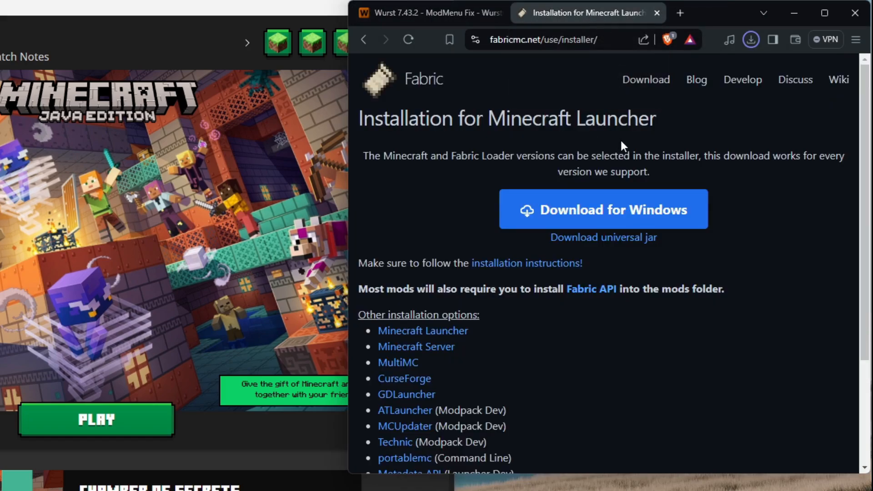
pyautogui.moveTo(631, 154)
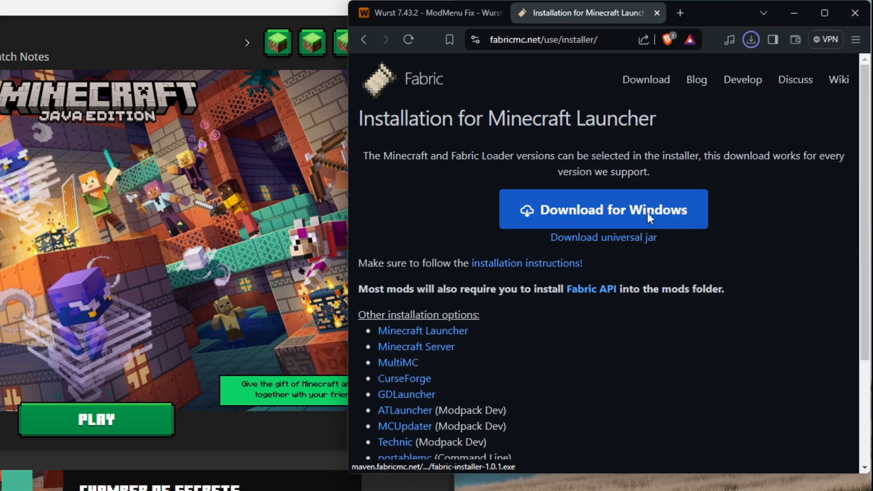
pyautogui.click(604, 209)
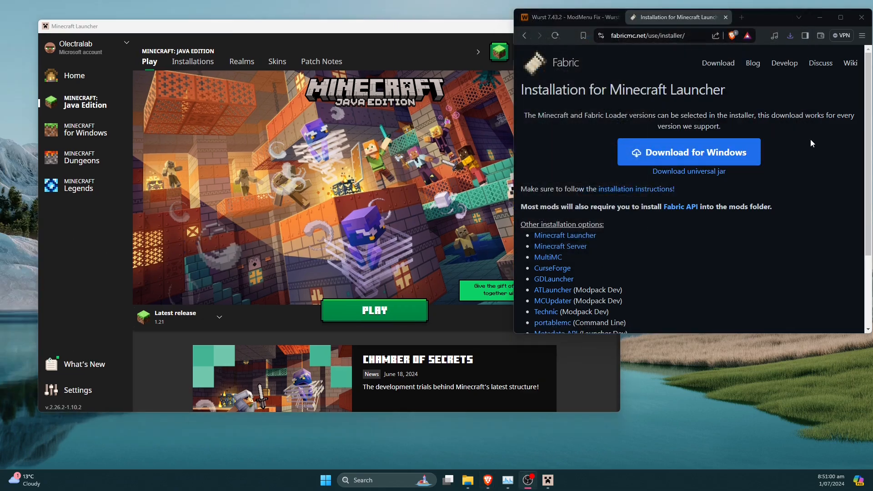
# Minimise the browser, close the Minecraft Launcher and check the Wurst jar's Open with options without opening it
pyautogui.click(859, 16)
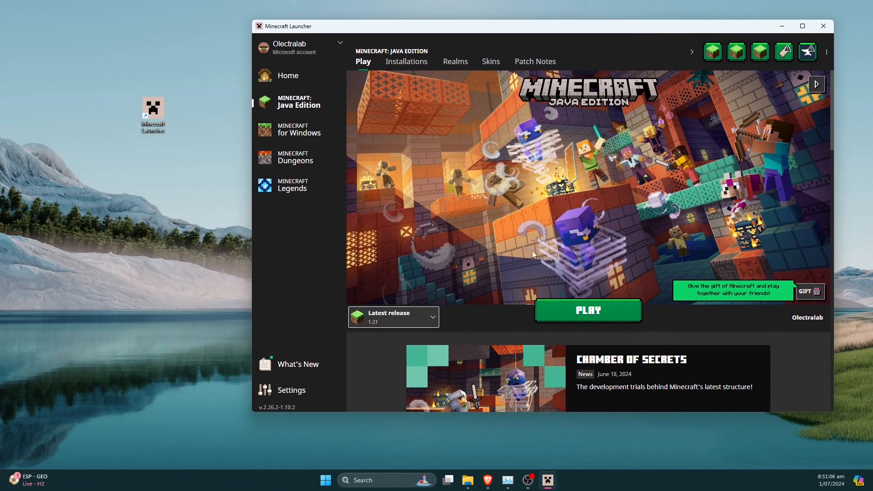
pyautogui.moveTo(823, 25)
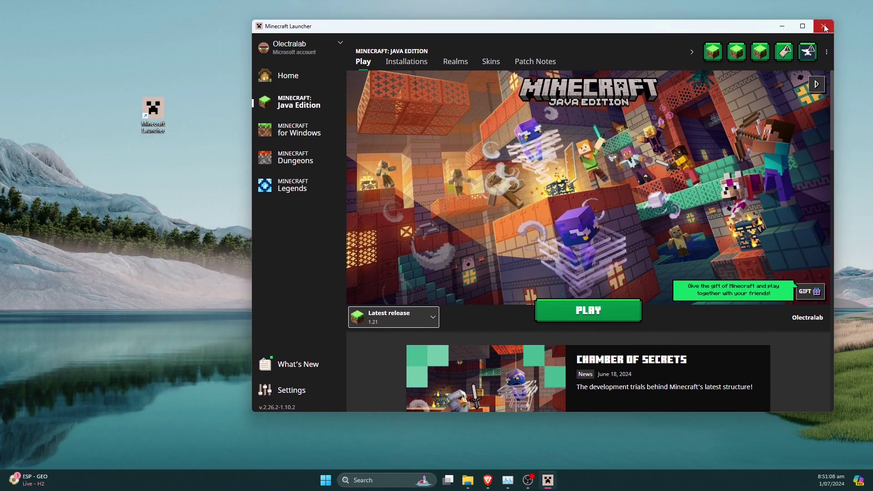
pyautogui.click(823, 25)
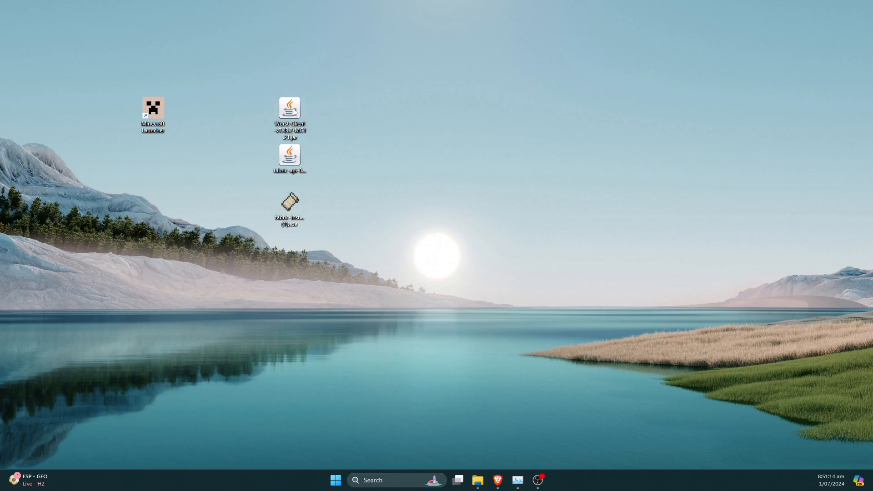
pyautogui.rightClick(290, 107)
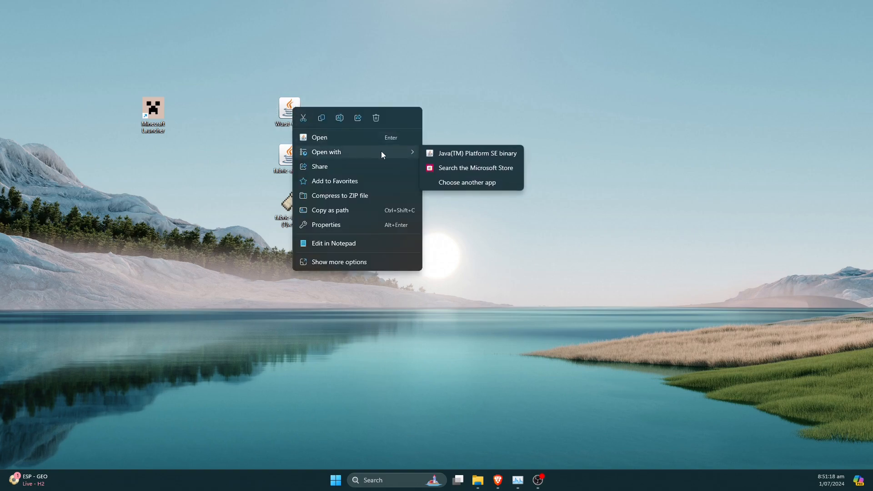
pyautogui.click(475, 153)
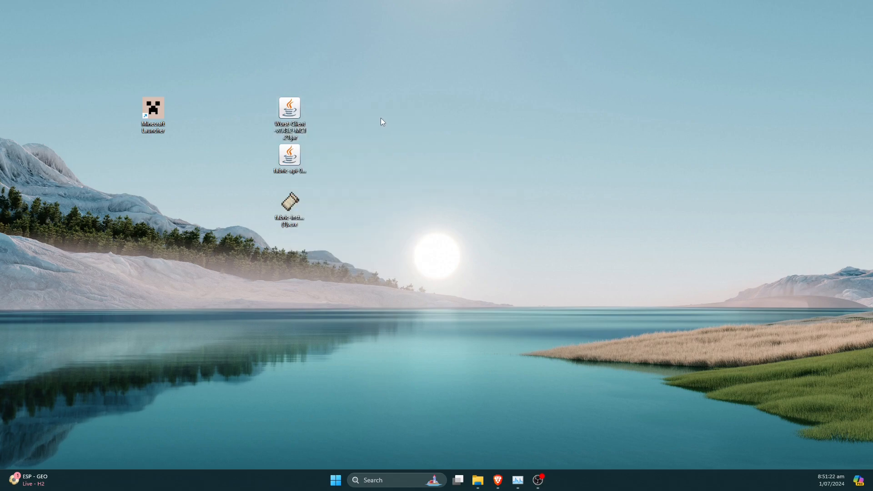
pyautogui.moveTo(298, 207)
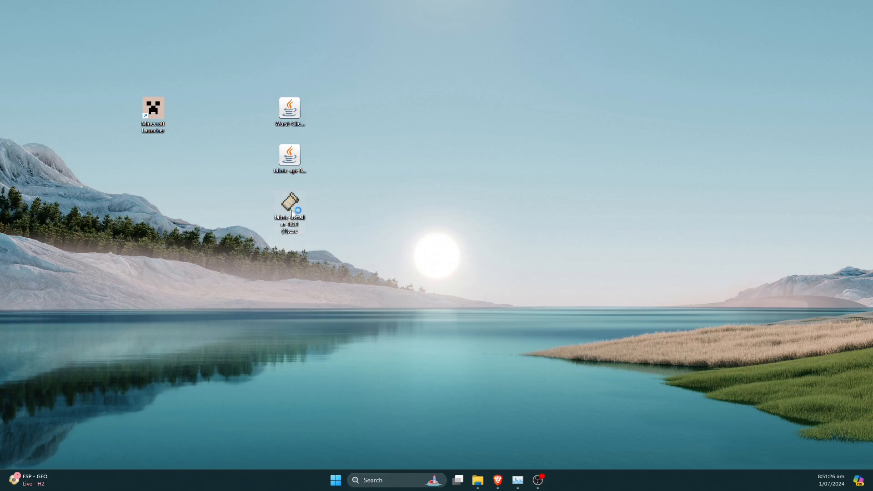
# Run the Fabric installer and install Fabric Loader 0.15.11 for Minecraft 1.21 with Create profile kept on
pyautogui.doubleClick(289, 209)
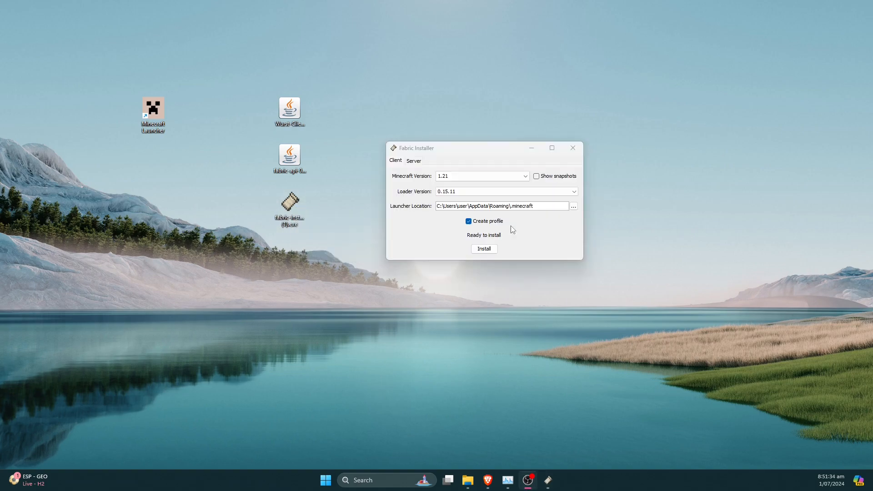
pyautogui.moveTo(483, 147); pyautogui.dragTo(458, 125)
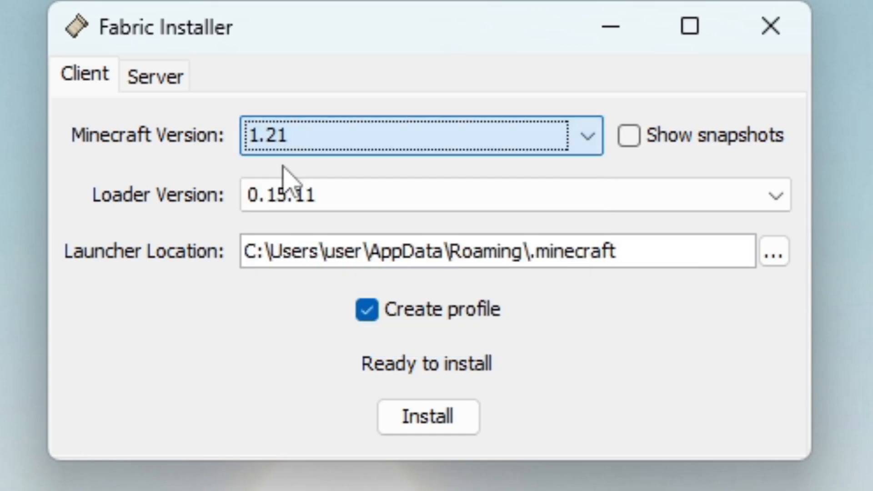
pyautogui.click(584, 135)
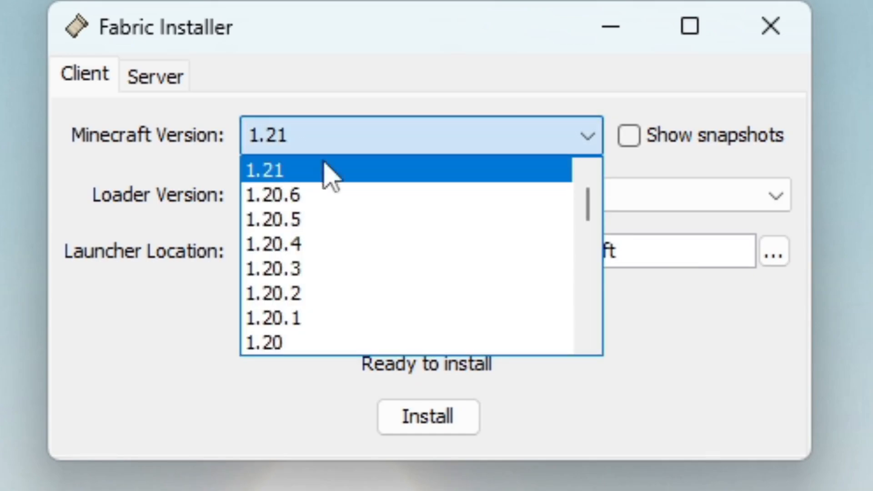
pyautogui.click(272, 170)
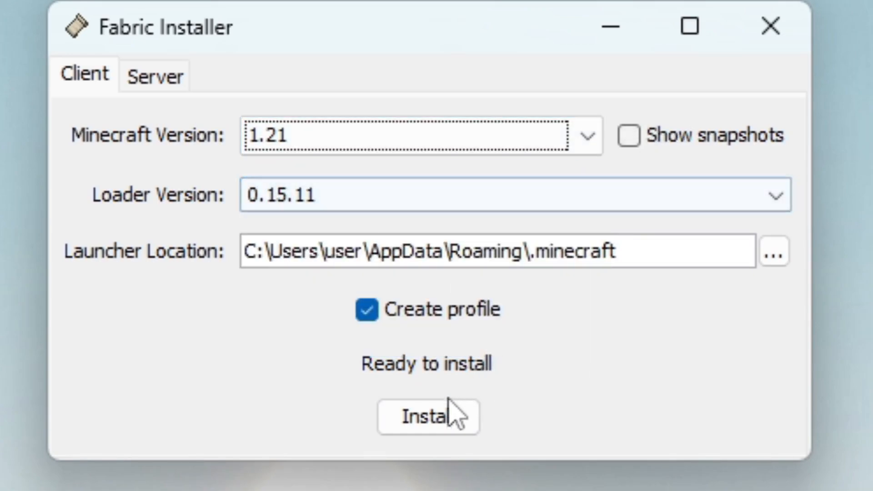
pyautogui.click(430, 417)
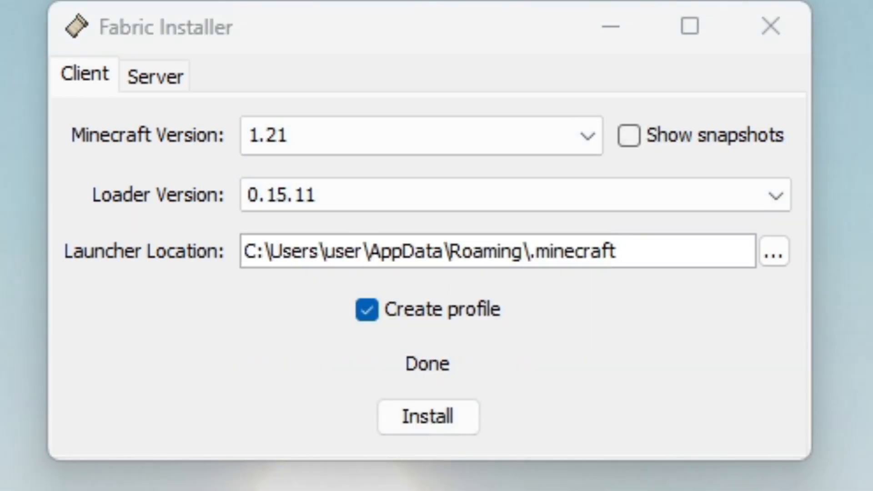
pyautogui.click(425, 417)
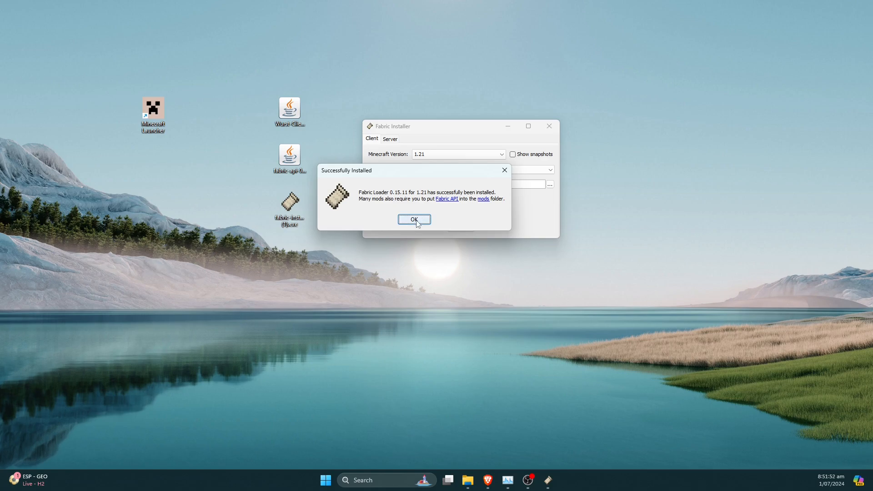
pyautogui.click(414, 219)
pyautogui.write('%appdata%')
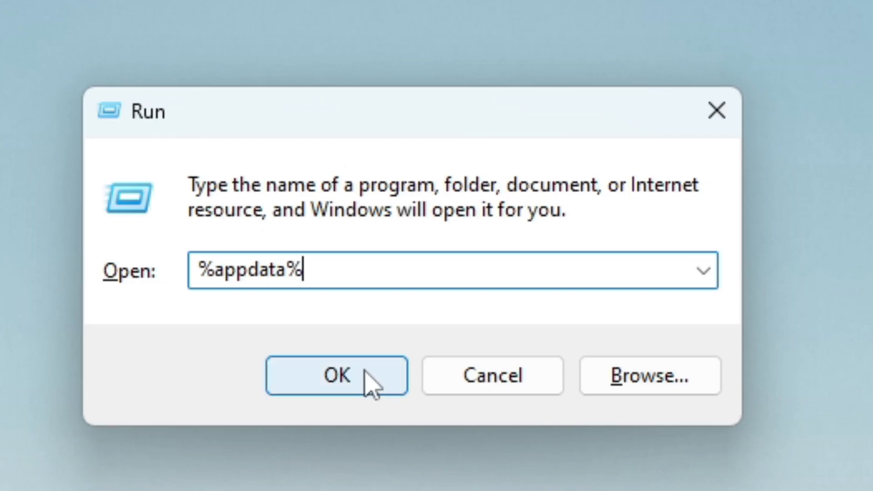
# Open %appdata% Roaming from the Run dialog and locate the .minecraft folder's mods folder
pyautogui.click(336, 387)
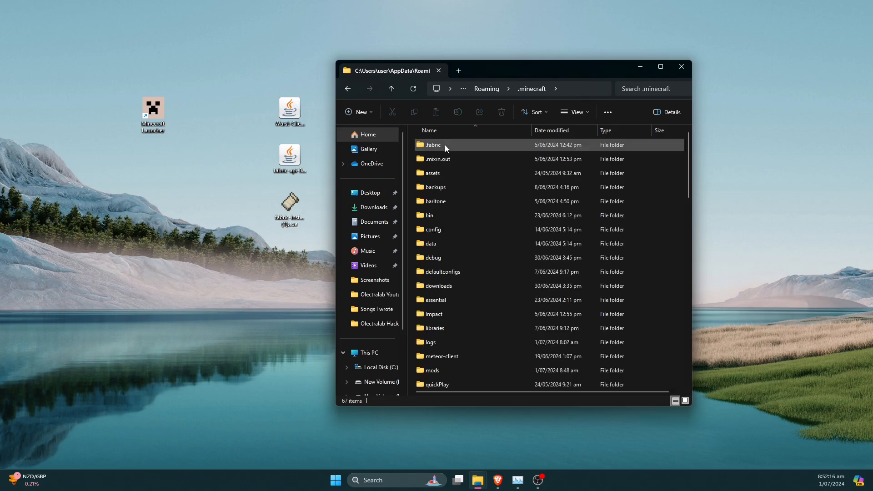
pyautogui.scroll(-3)
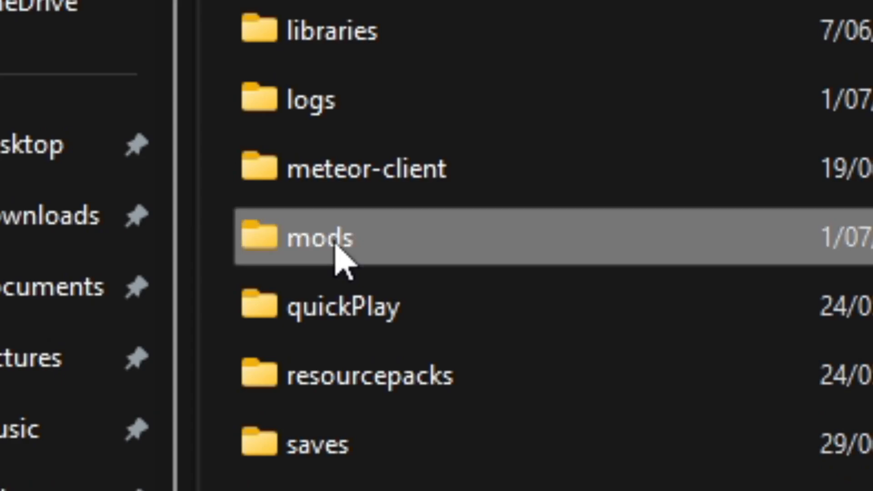
pyautogui.moveTo(379, 243)
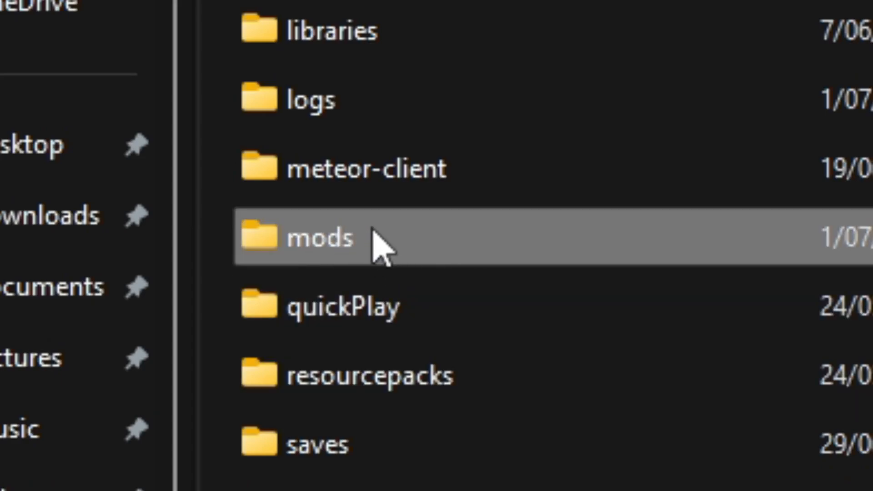
pyautogui.moveTo(546, 252)
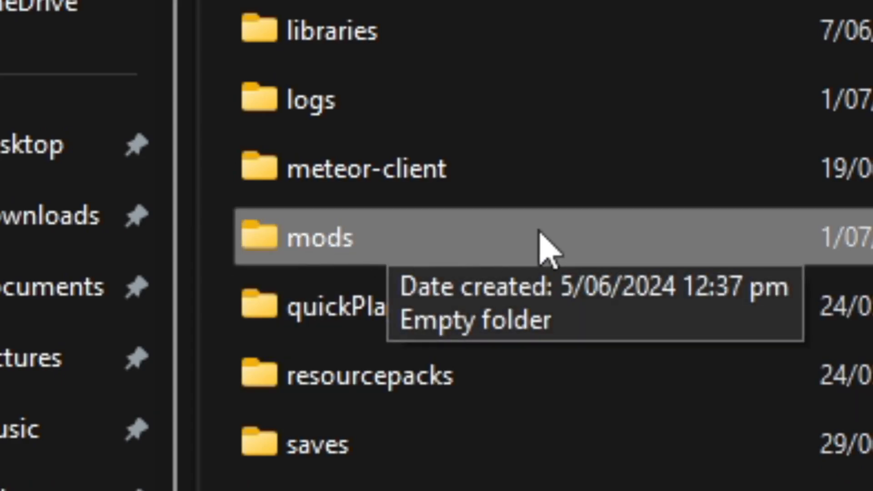
pyautogui.moveTo(601, 265)
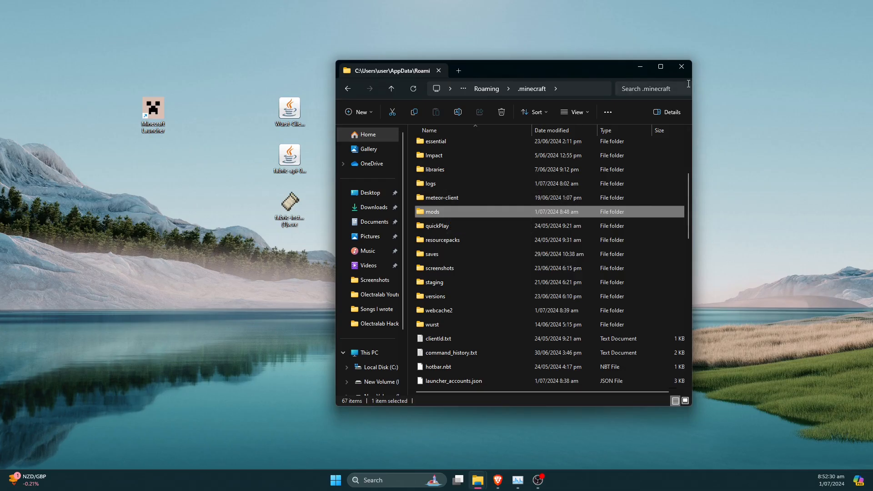
# Create a new folder named 'mods' in .minecraft, merging it into the existing mods folder, and select it
pyautogui.click(660, 66)
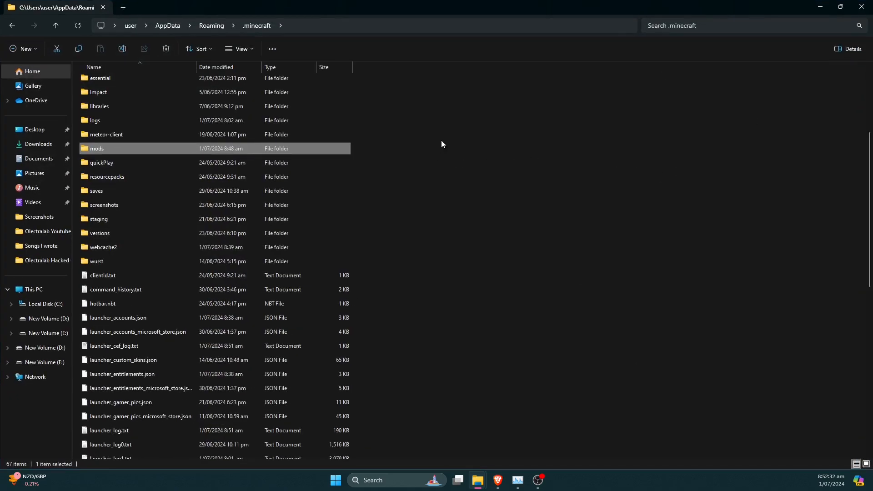
pyautogui.rightClick(443, 144)
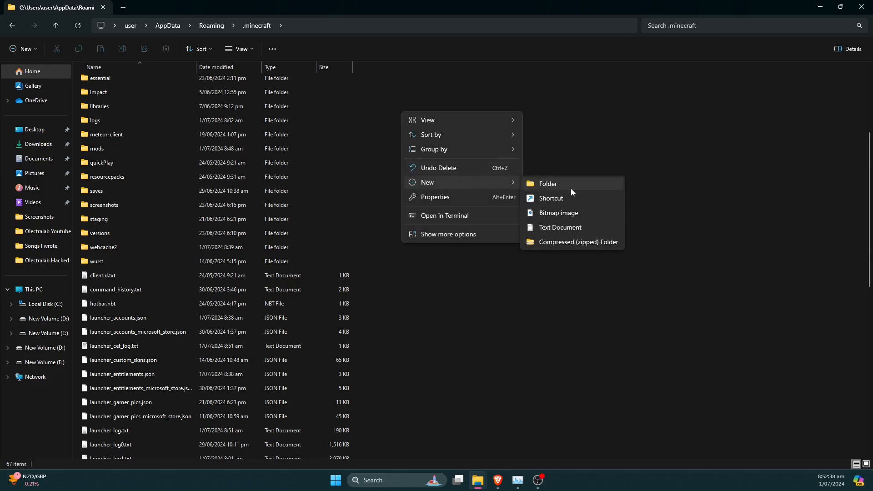
pyautogui.click(548, 184)
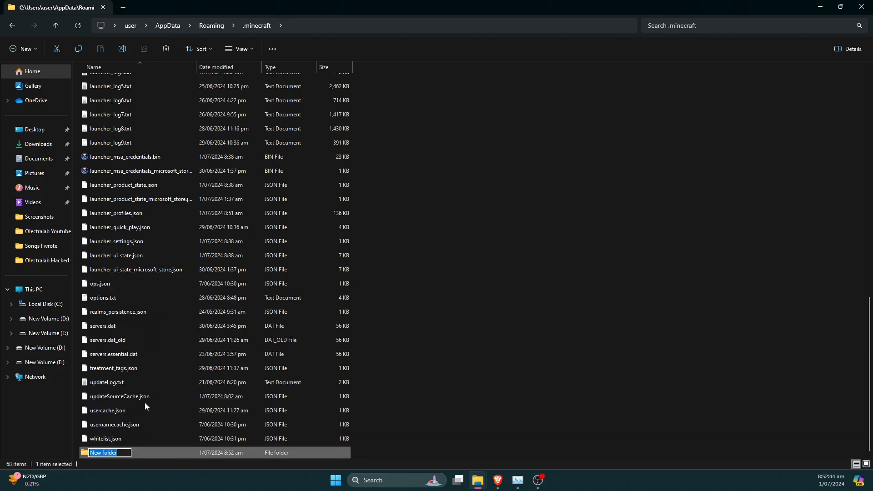
pyautogui.write('mods')
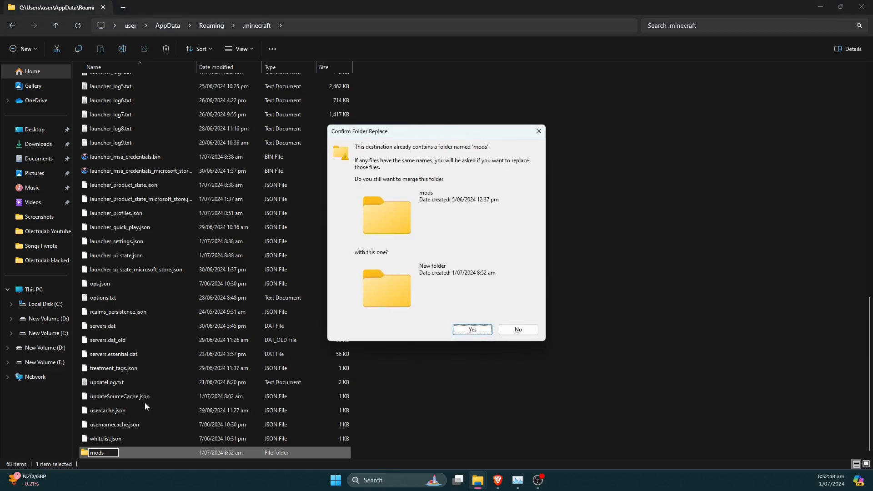
pyautogui.click(472, 329)
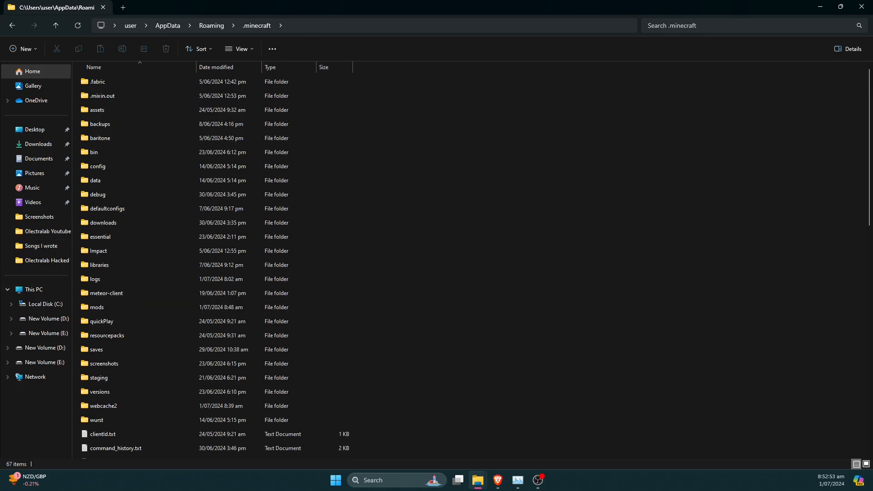
pyautogui.click(96, 308)
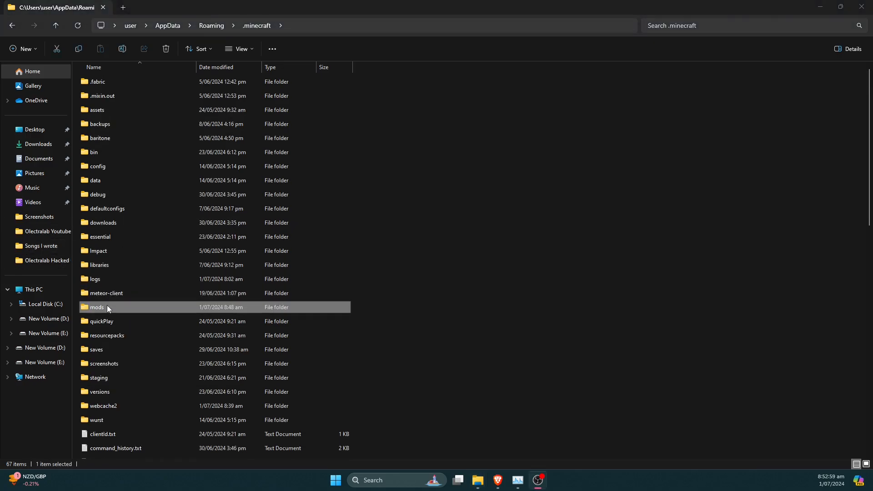
# Move the Wurst Client and Fabric API jars into the mods folder, then close Explorer
pyautogui.doubleClick(96, 308)
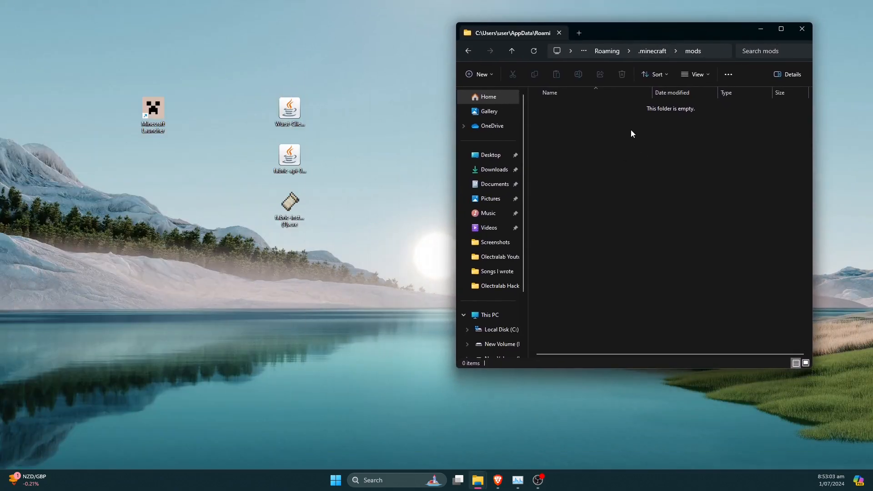
pyautogui.moveTo(304, 107)
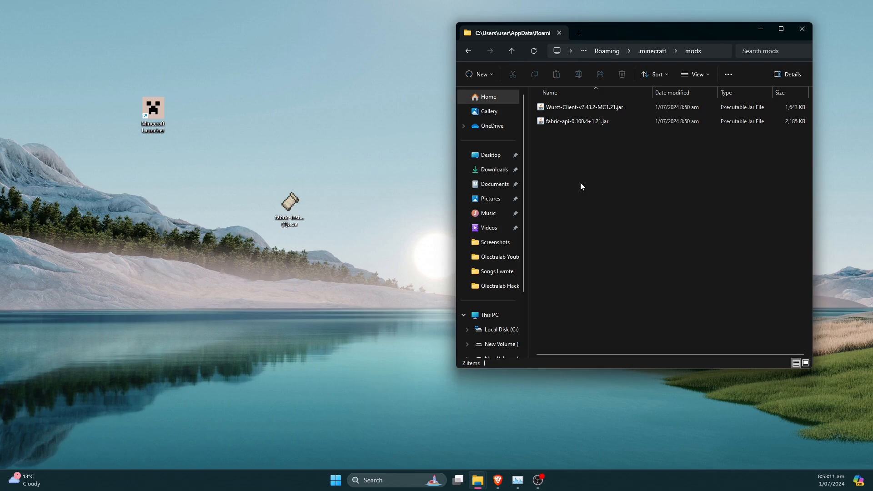
pyautogui.moveTo(802, 28)
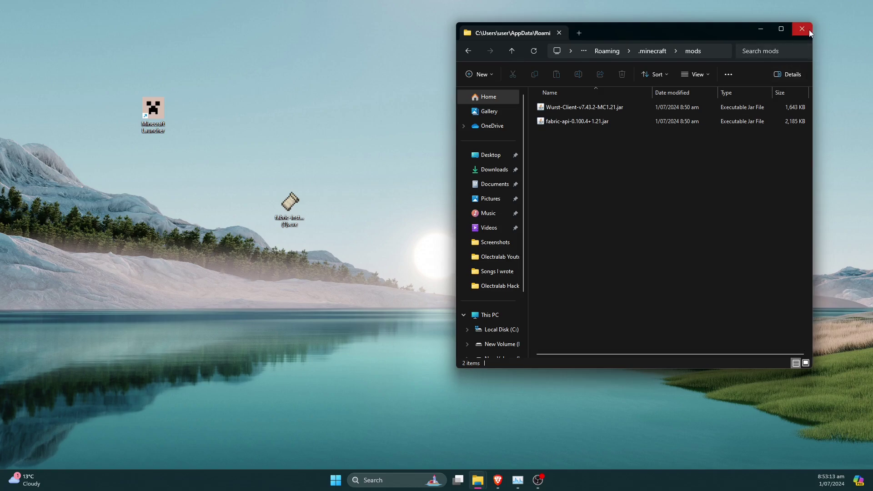
pyautogui.click(800, 28)
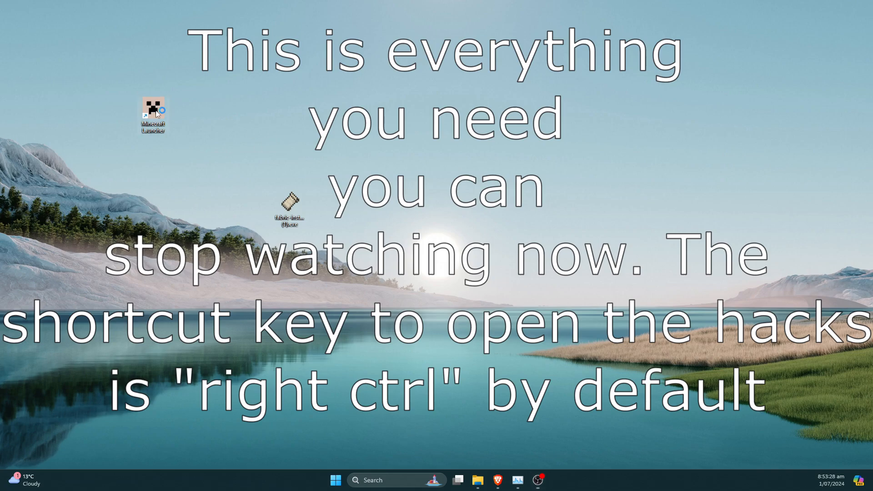
# Reopen Minecraft Launcher, choose the fabric-loader-1.21 installation beside PLAY and go to Installations
pyautogui.doubleClick(152, 109)
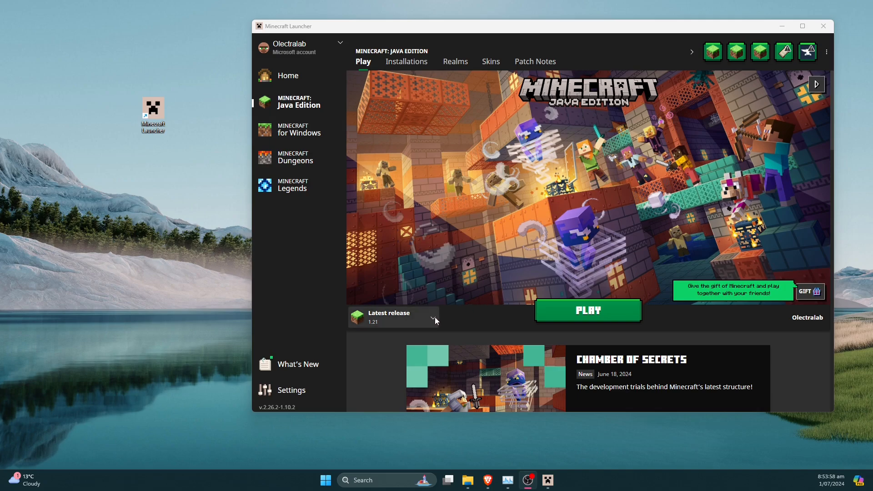
pyautogui.click(433, 317)
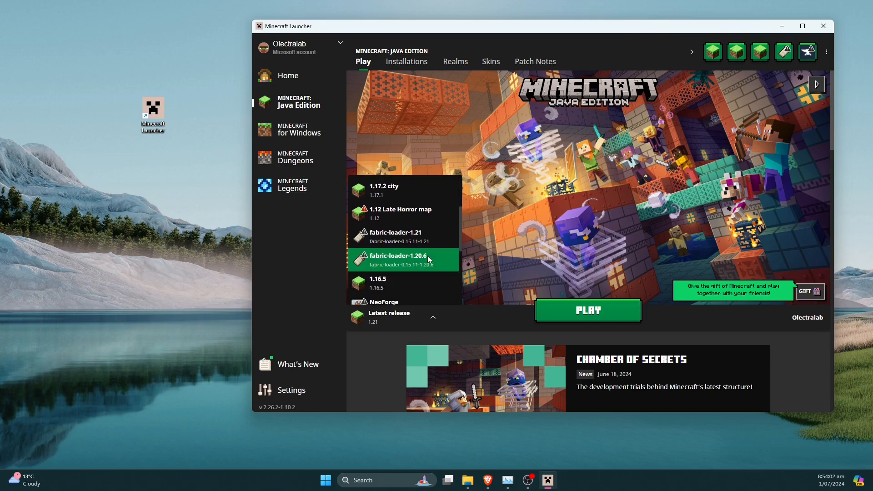
pyautogui.click(395, 236)
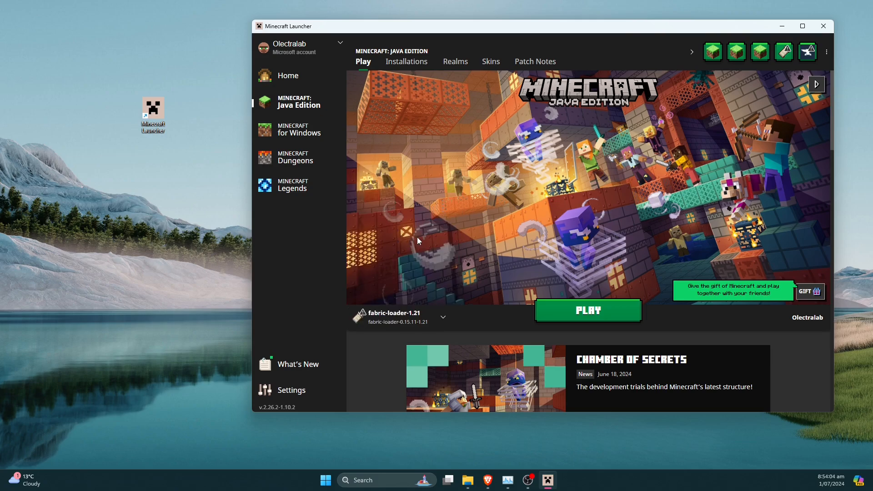
pyautogui.moveTo(472, 325)
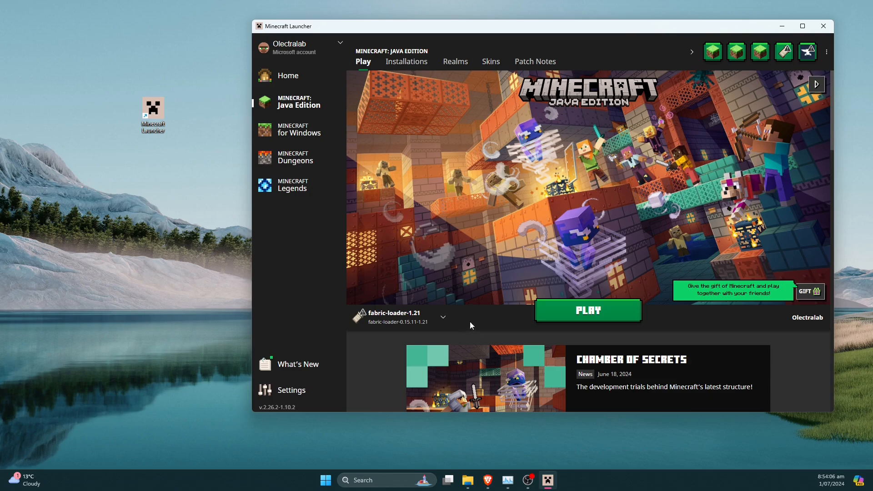
pyautogui.moveTo(482, 326)
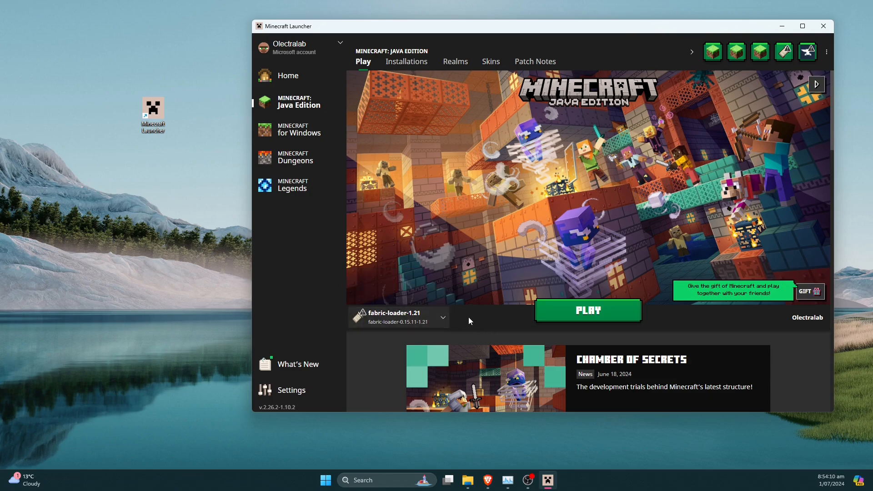
pyautogui.moveTo(411, 65)
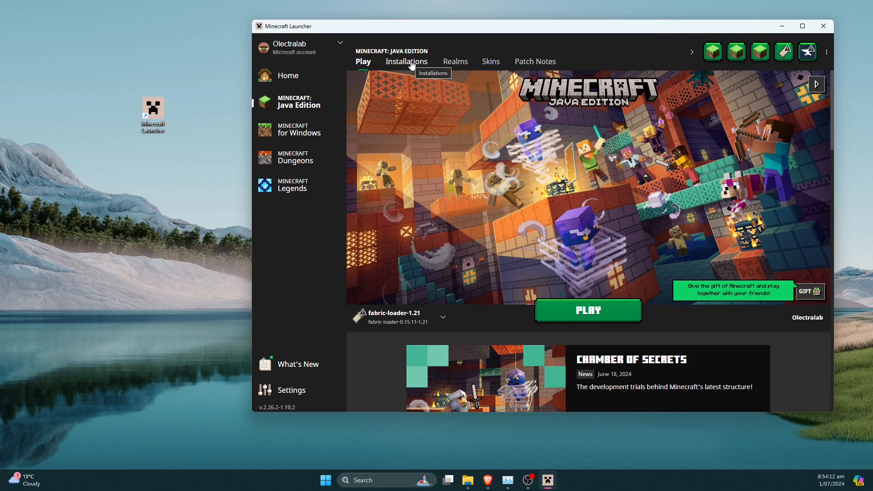
pyautogui.click(407, 62)
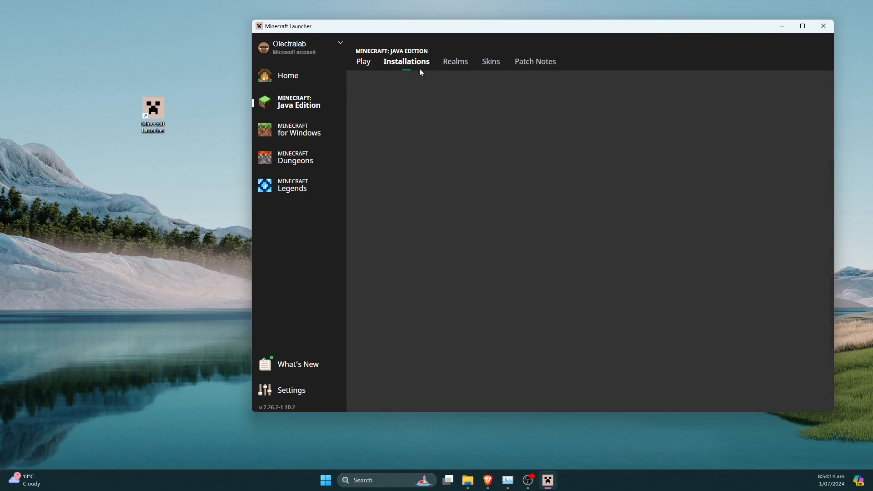
# Start a new installation named CLient with the grass block icon
pyautogui.click(407, 62)
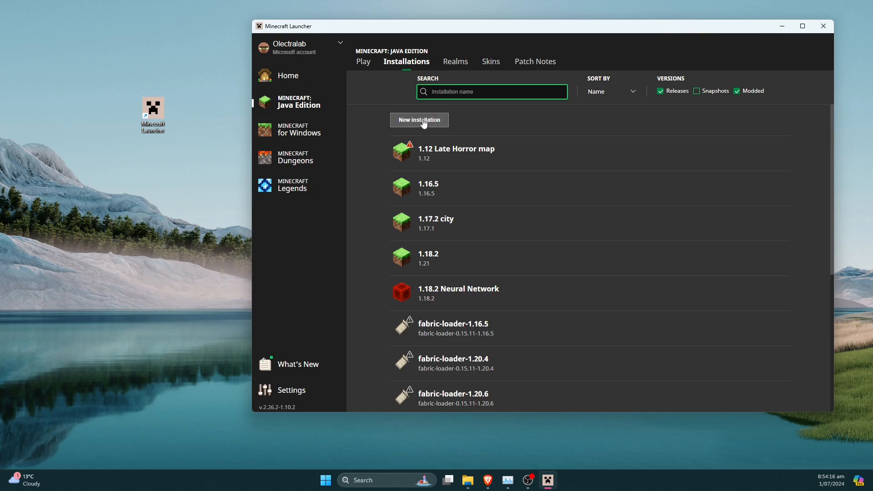
pyautogui.click(419, 120)
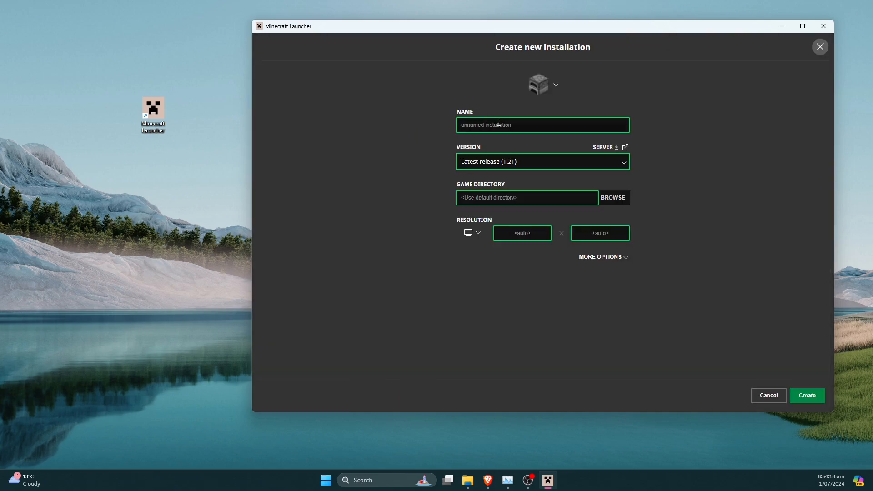
pyautogui.write('CLie')
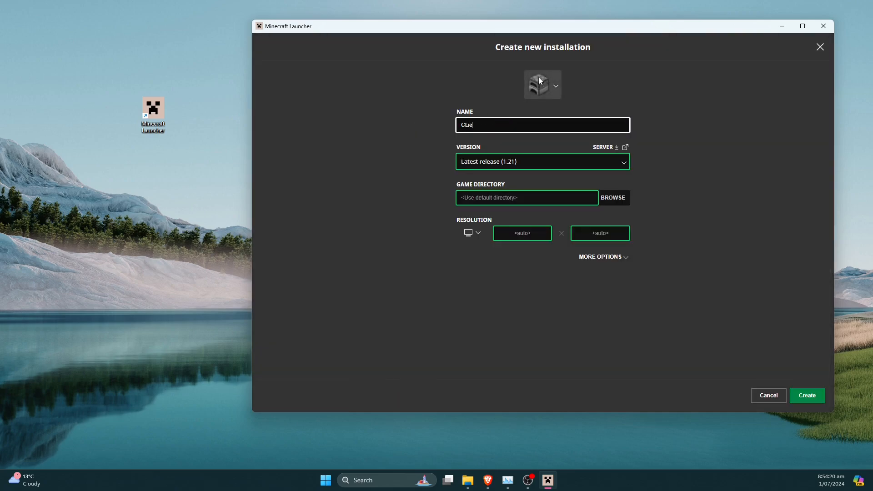
pyautogui.click(542, 85)
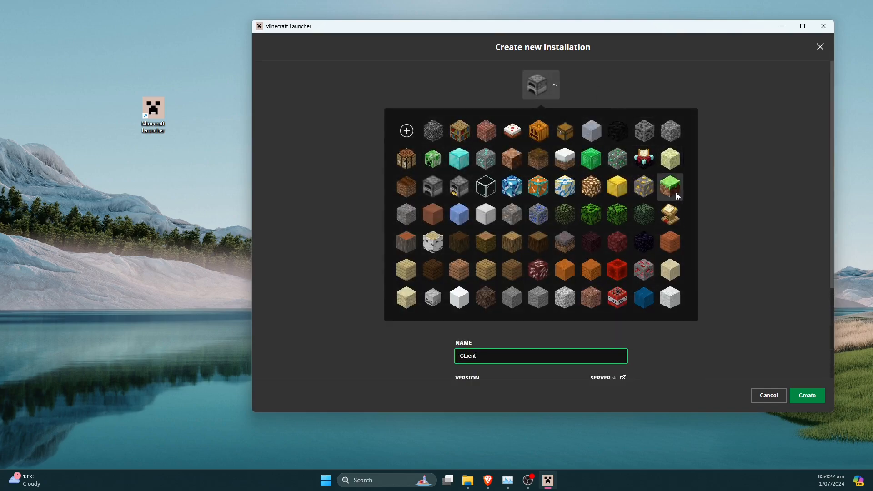
pyautogui.click(670, 187)
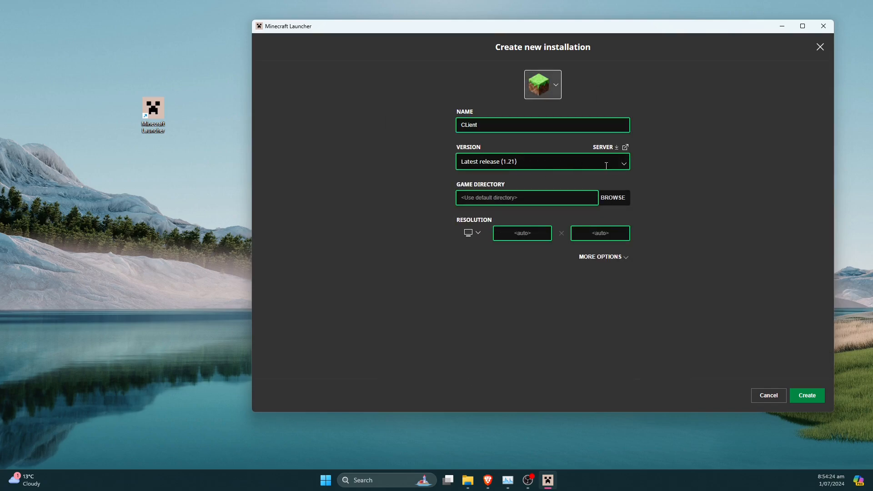
# Set its version to release fabric-loader-0.15.11-1.21 by filtering the version list with 'fabric'
pyautogui.click(542, 162)
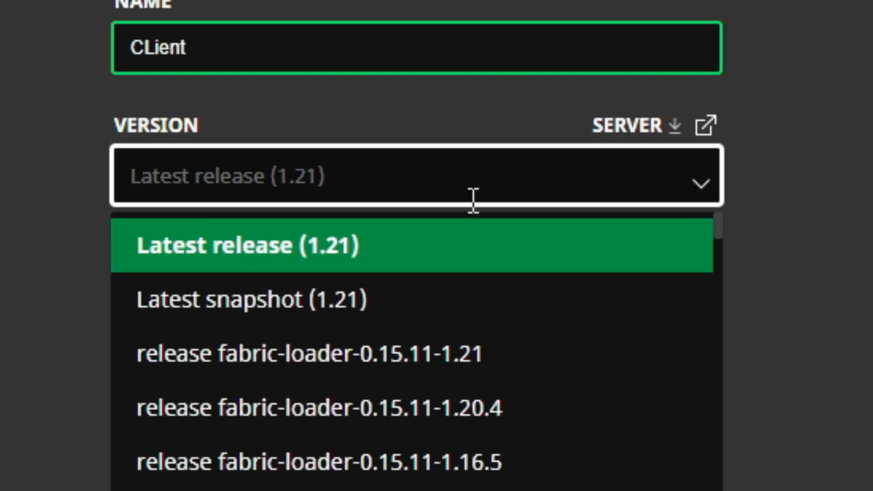
pyautogui.write('fabric')
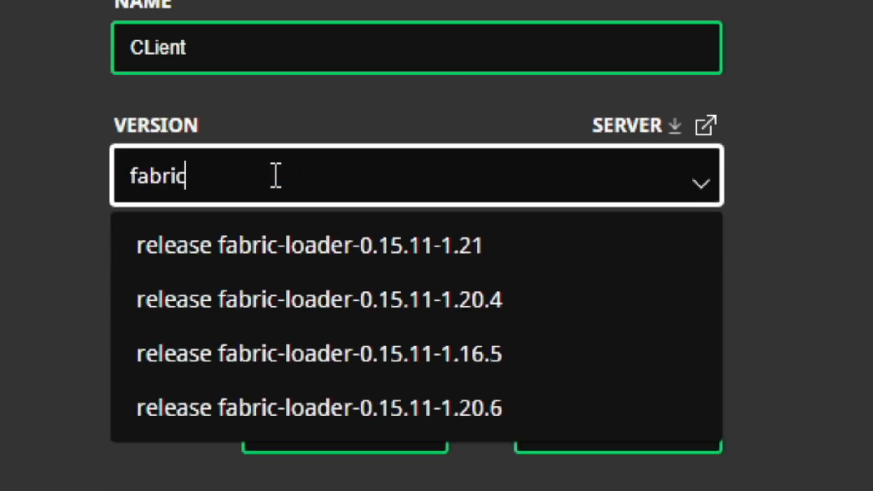
pyautogui.moveTo(339, 199)
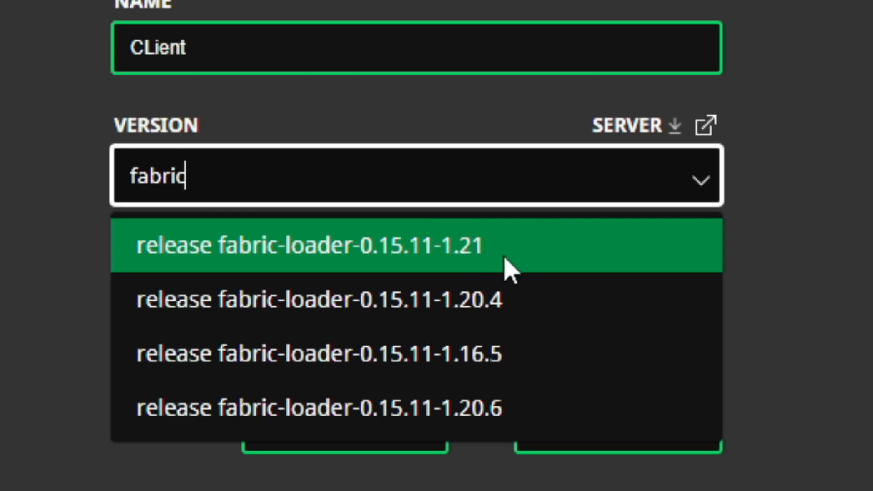
pyautogui.click(304, 246)
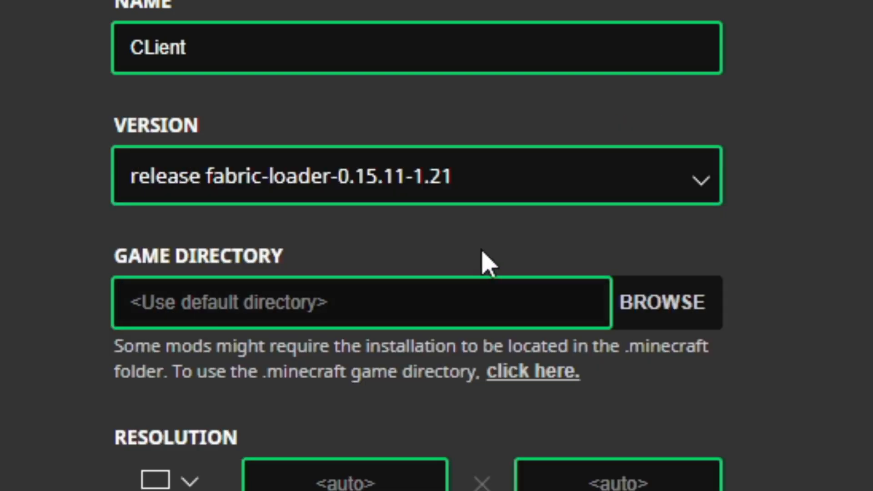
pyautogui.moveTo(603, 225)
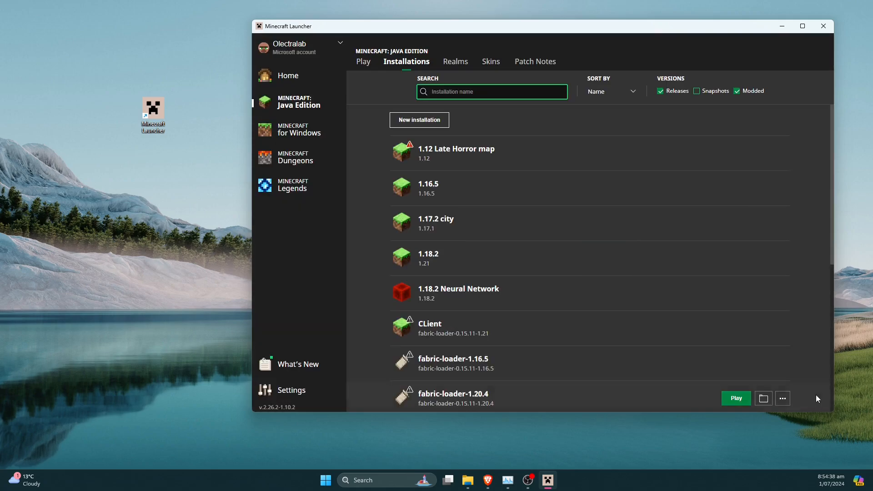
# Launch Minecraft 1.21 with the fabric-loader-1.21 installation, accepting the modified-installation warning
pyautogui.click(363, 62)
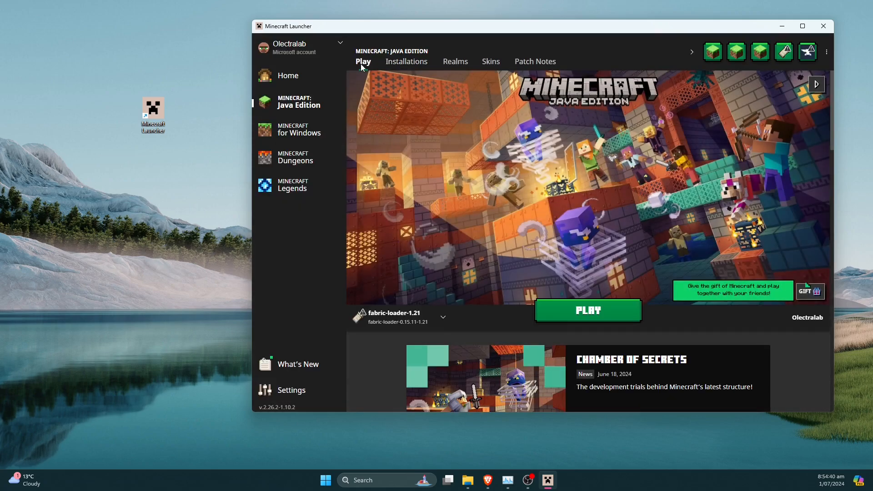
pyautogui.click(443, 317)
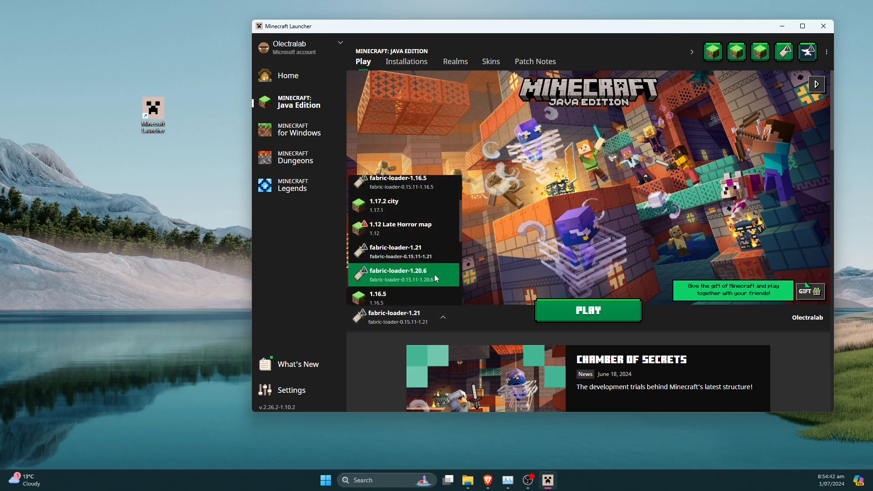
pyautogui.scroll(-3)
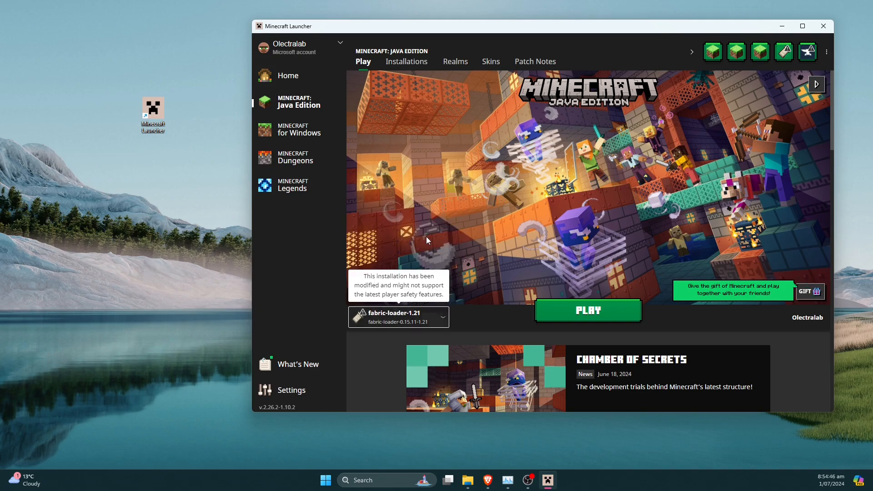
pyautogui.click(588, 311)
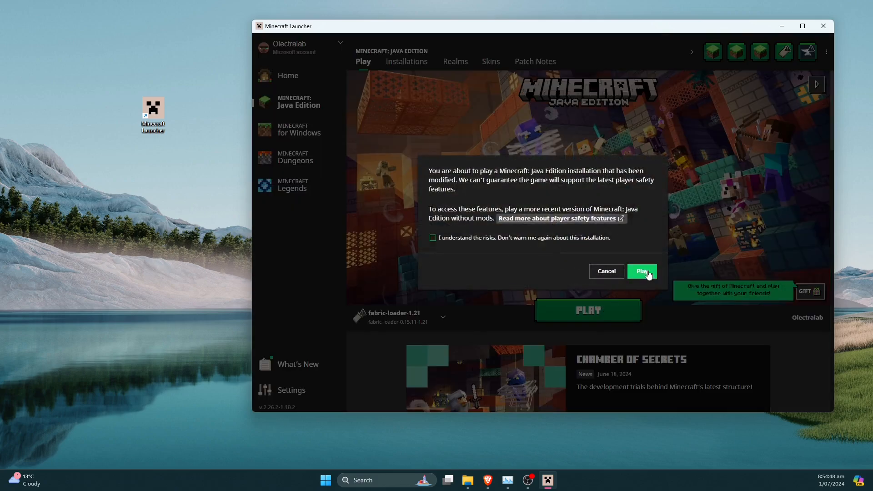
pyautogui.click(642, 271)
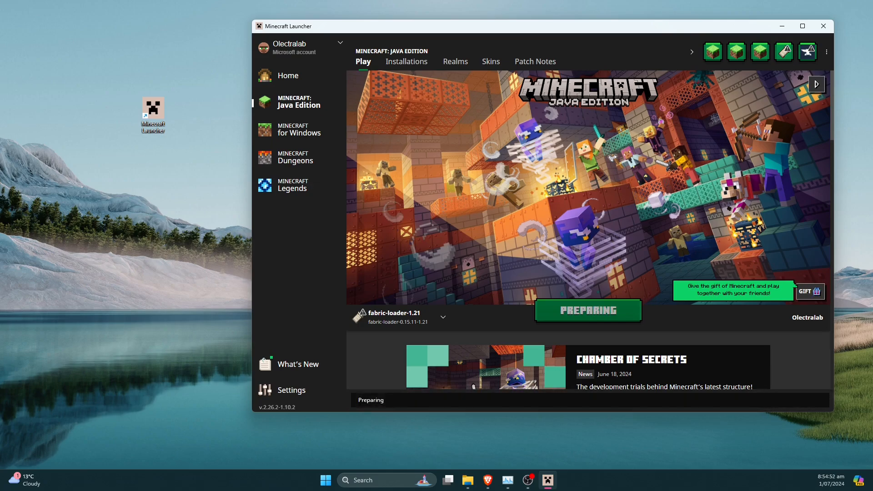
pyautogui.click(587, 310)
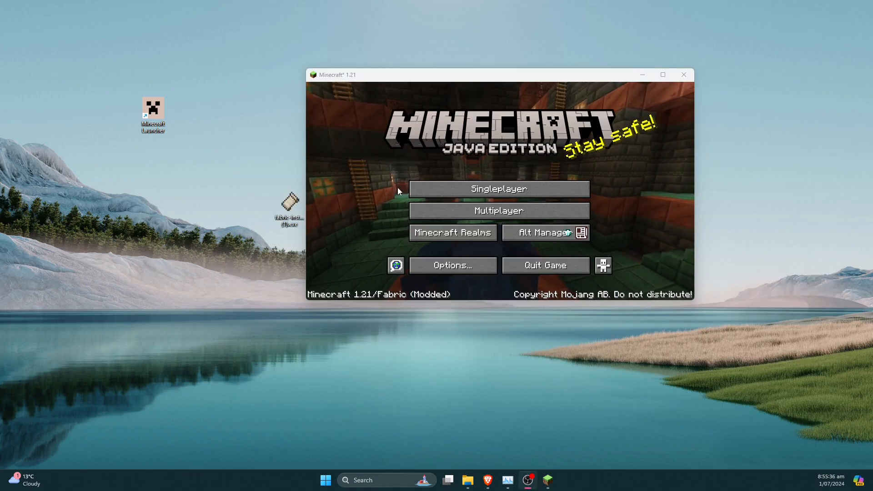
pyautogui.moveTo(455, 295)
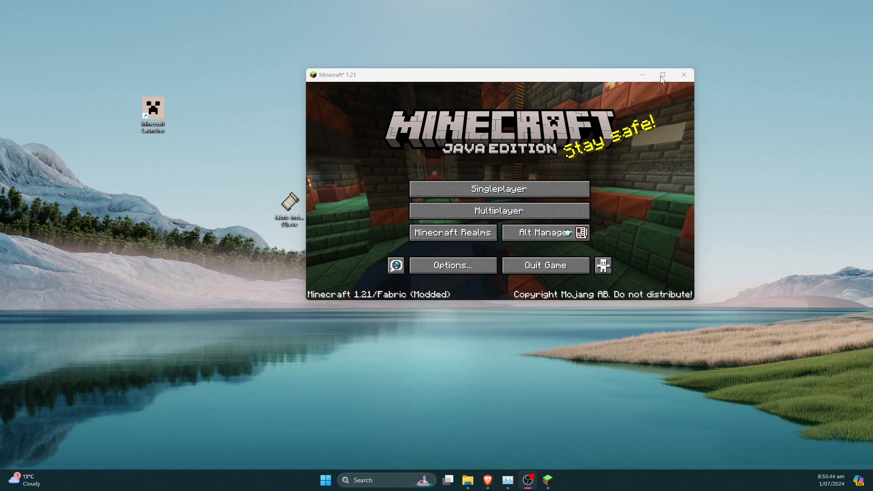
# Maximise the game window and load a saved world from the Singleplayer list
pyautogui.click(662, 75)
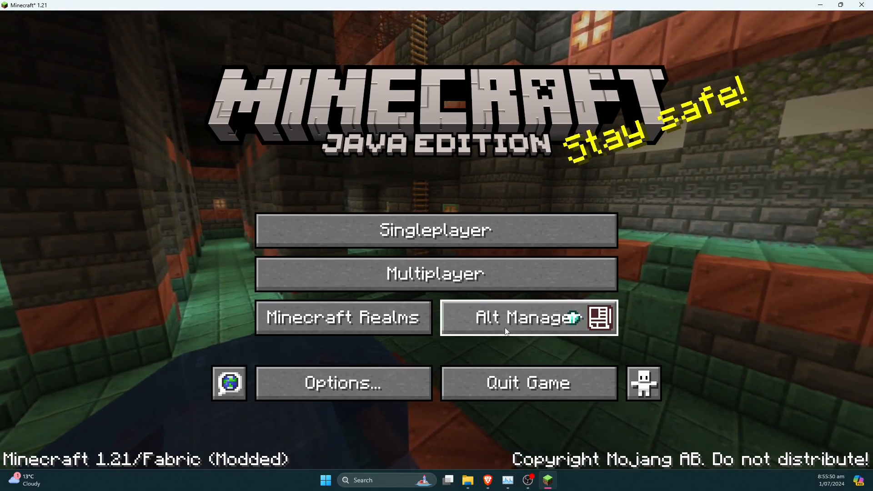
pyautogui.click(435, 229)
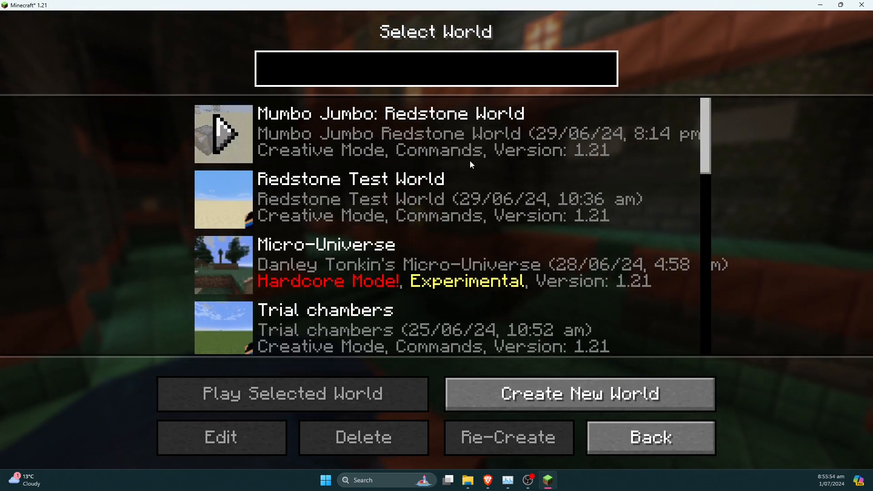
pyautogui.click(293, 394)
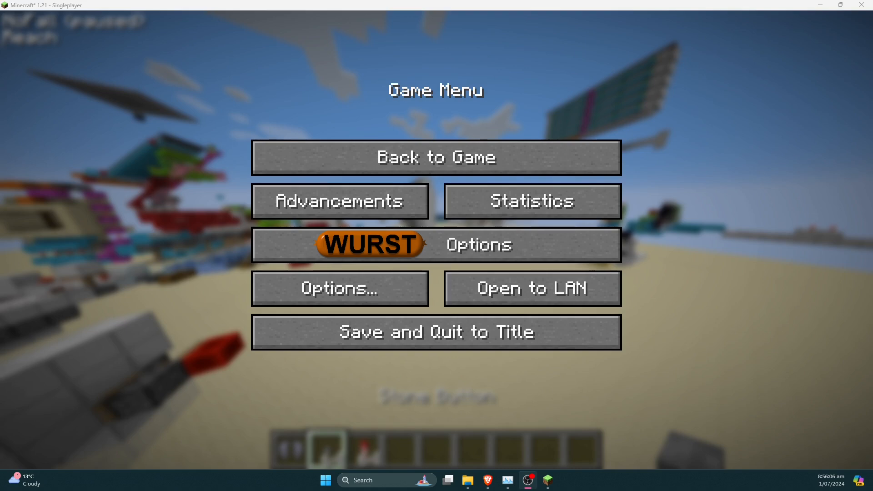
pyautogui.moveTo(478, 246)
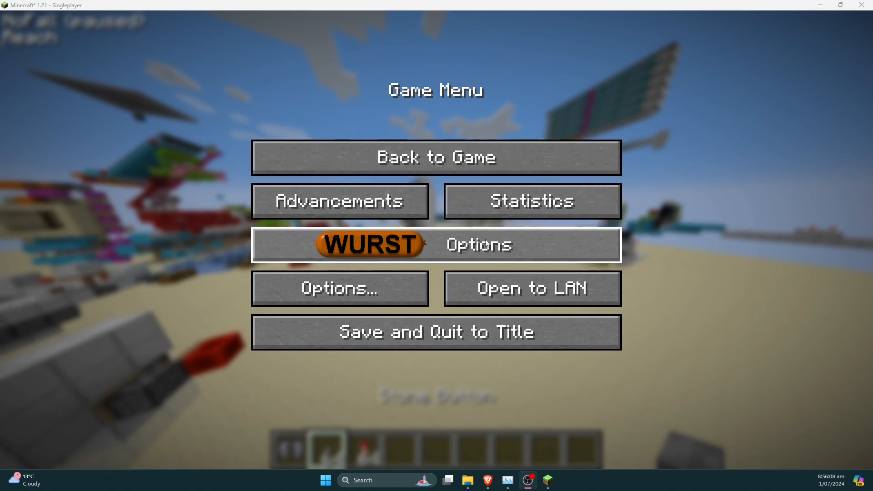
# Return to the game so the Wurst ClickGUI can be brought up over the world
pyautogui.click(437, 157)
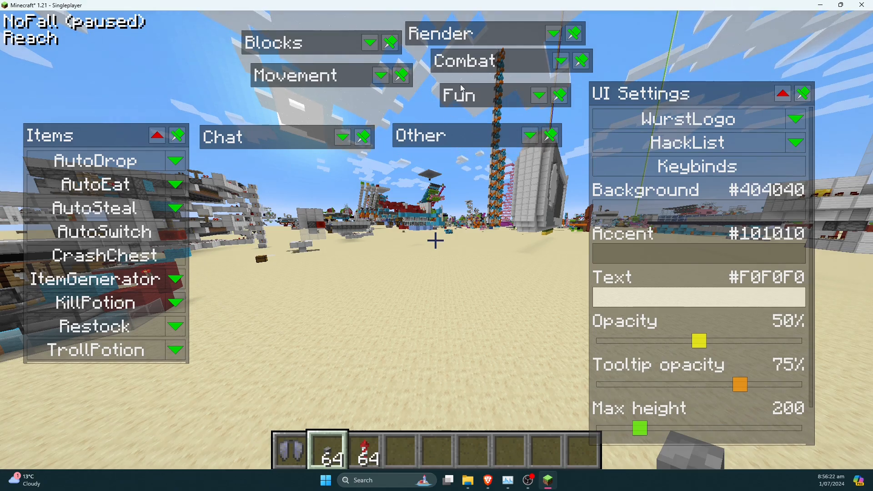
# Move the Fun panel toward the centre and expand the Fun and Other panels to list their hacks
pyautogui.moveTo(459, 94); pyautogui.dragTo(346, 211)
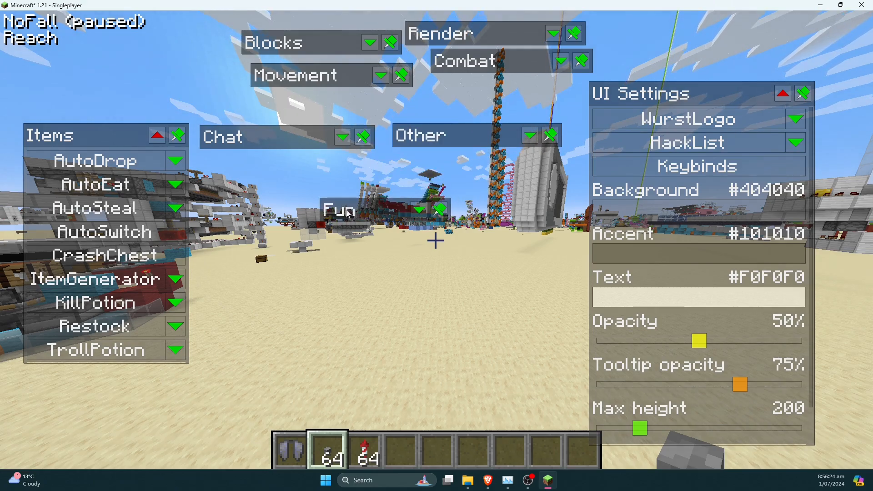
pyautogui.click(420, 209)
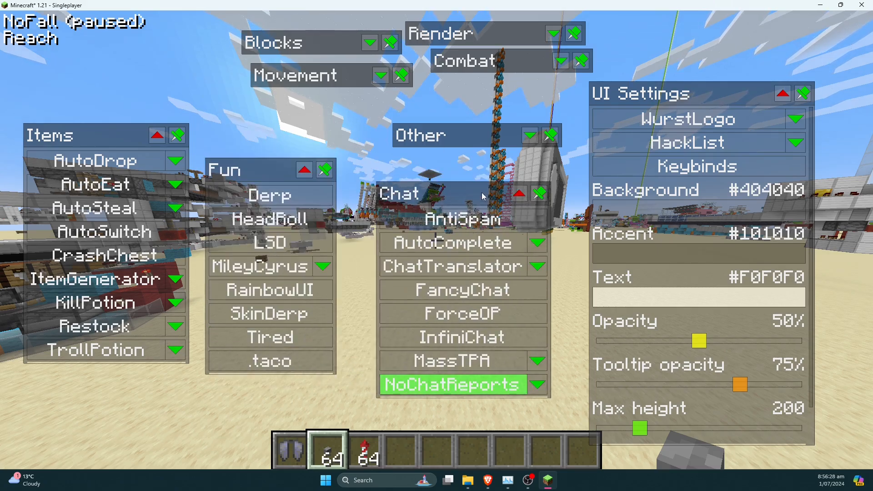
pyautogui.click(529, 134)
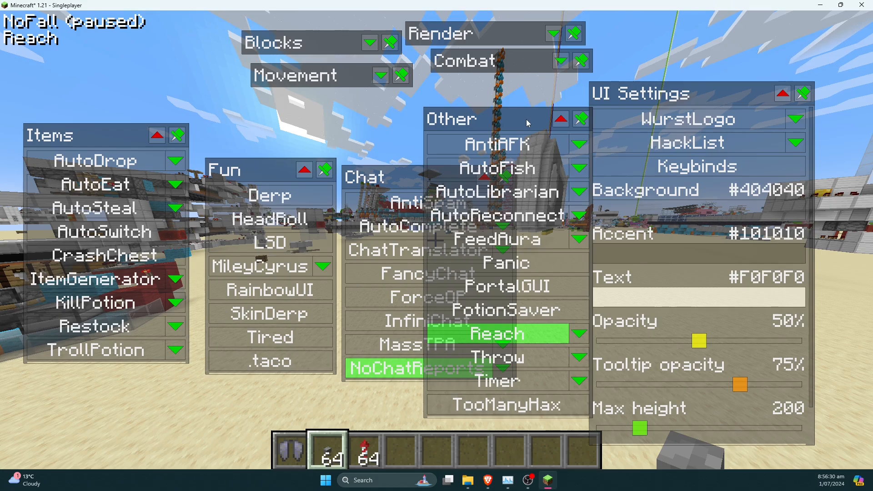
pyautogui.click(560, 119)
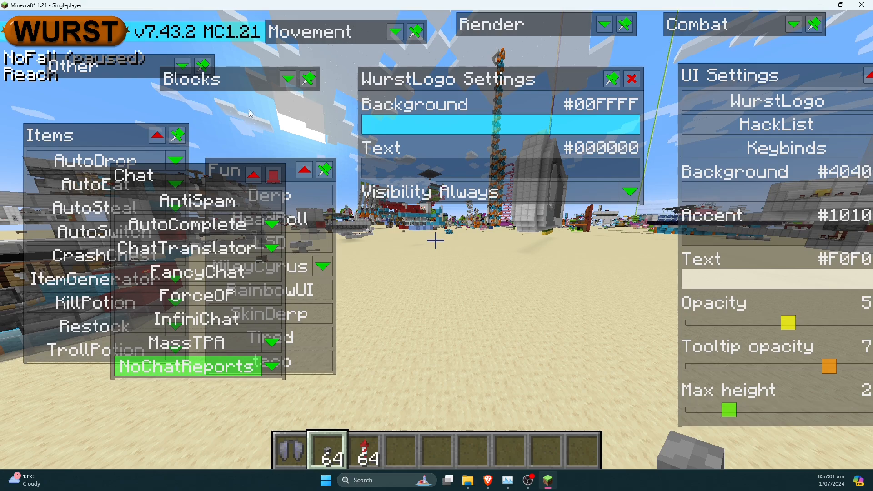
# Change the WurstLogo Visibility setting to choose when the logo appears
pyautogui.click(631, 191)
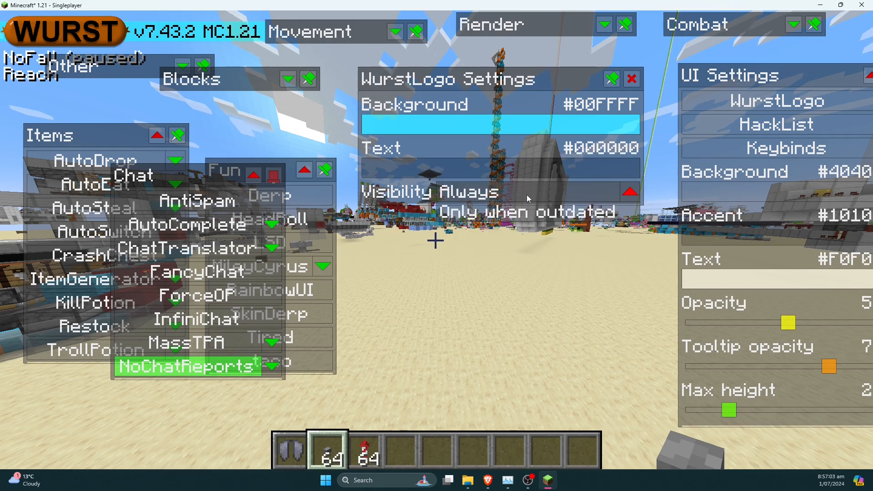
pyautogui.click(528, 213)
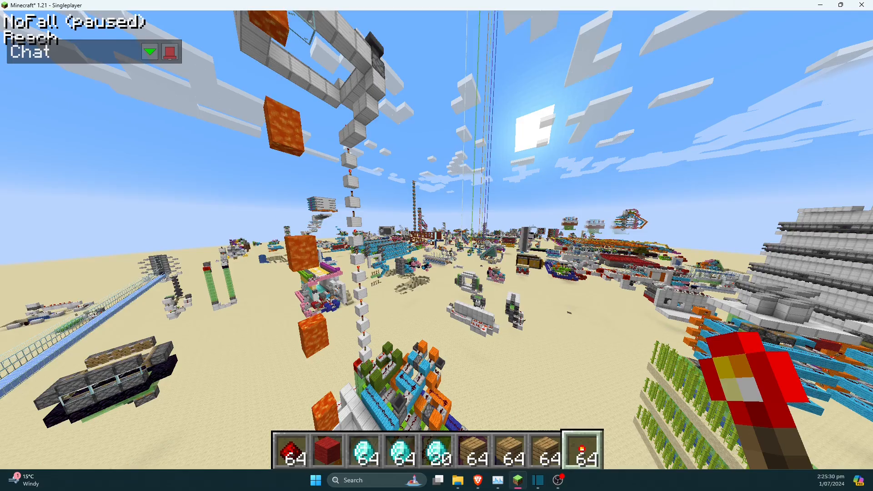
# Pause the game and browse the Wurst Keybind Manager's list of 14 keybinds
pyautogui.press('Escape')
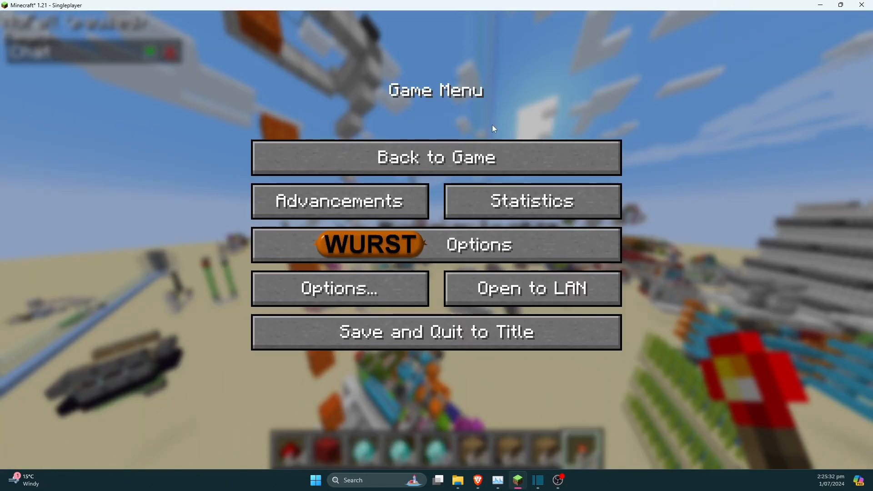
pyautogui.moveTo(535, 245)
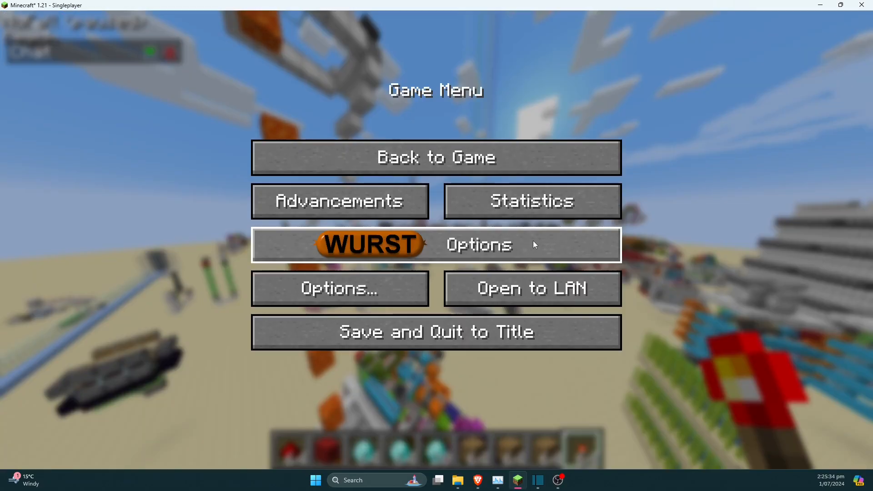
pyautogui.moveTo(506, 221)
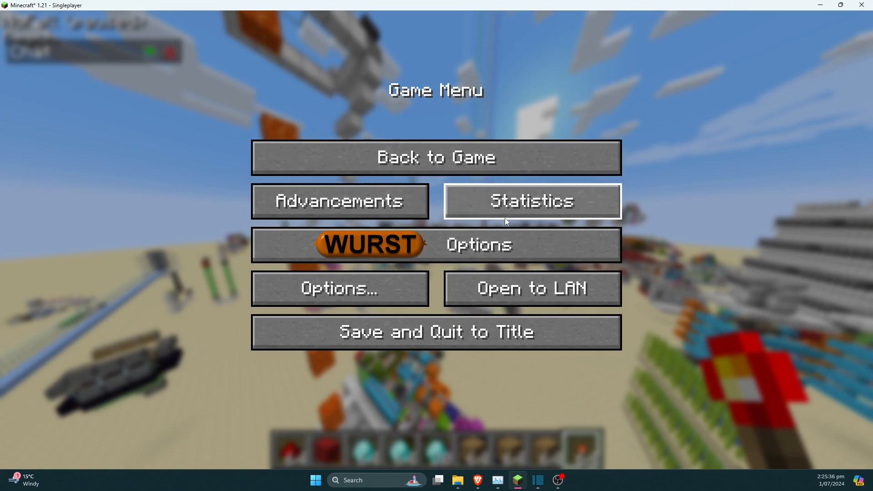
pyautogui.click(367, 245)
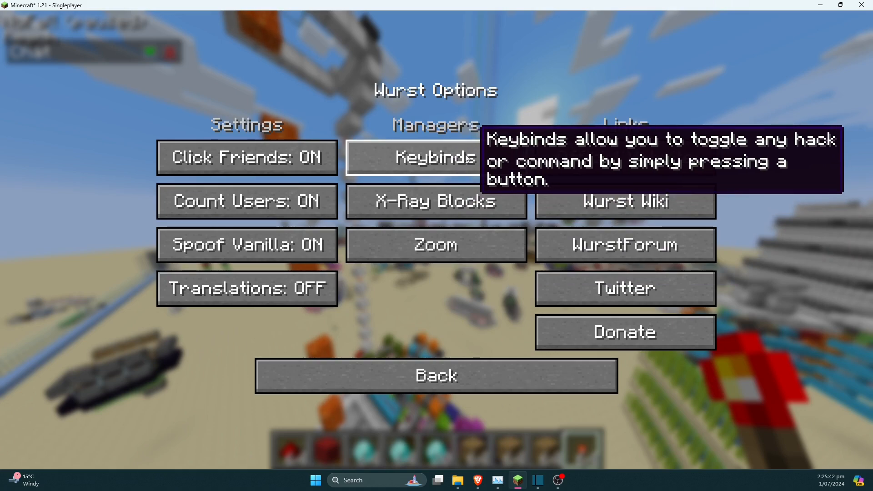
pyautogui.click(430, 158)
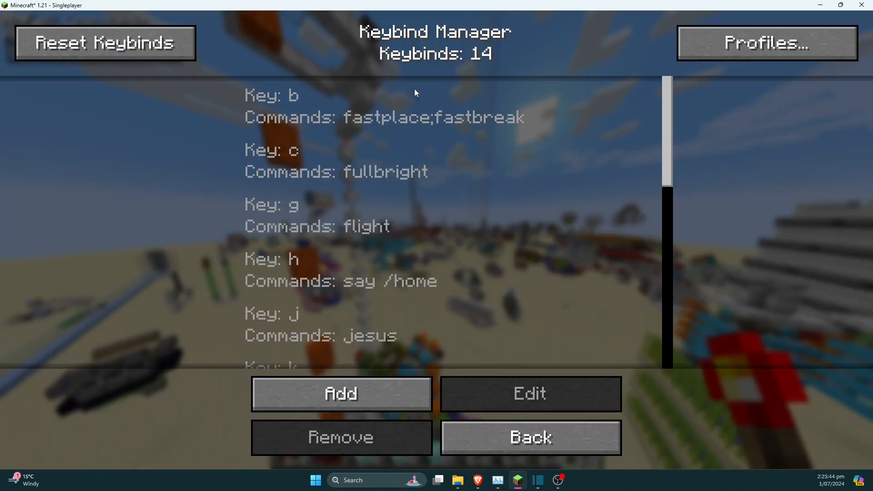
pyautogui.scroll(-3)
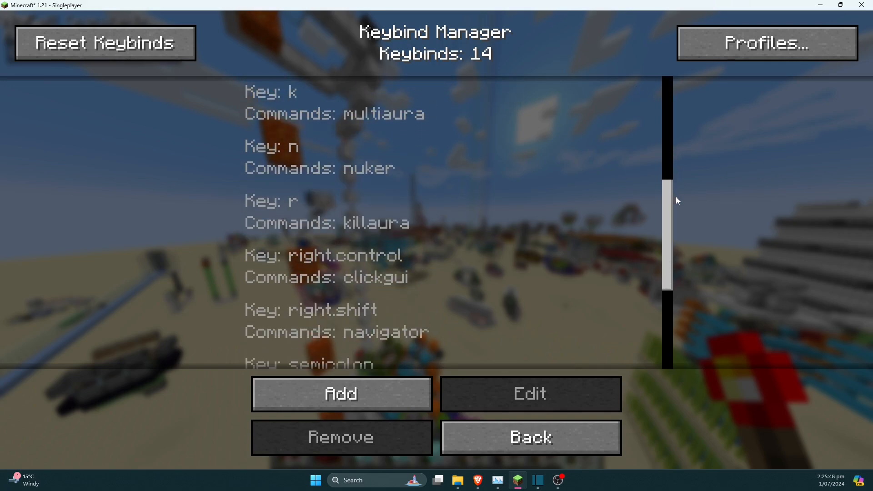
pyautogui.scroll(-3)
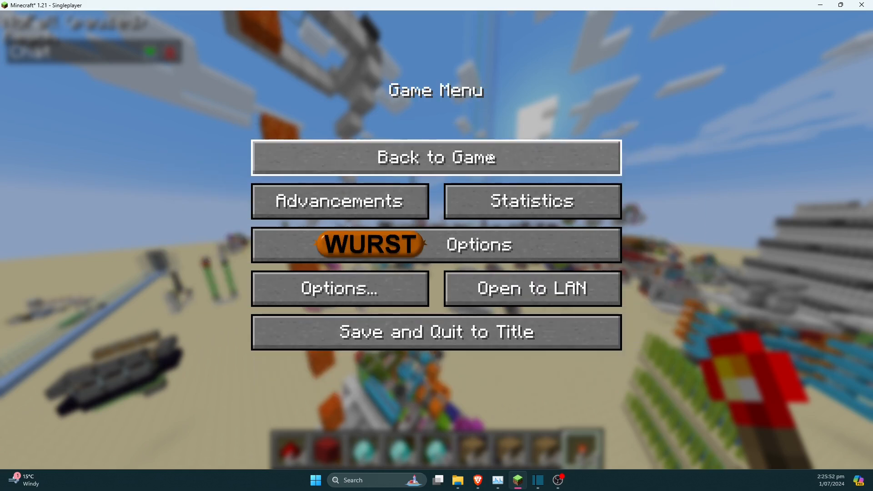
# Resume the world to fly around with hacks like Nuker active, then pause again
pyautogui.click(435, 158)
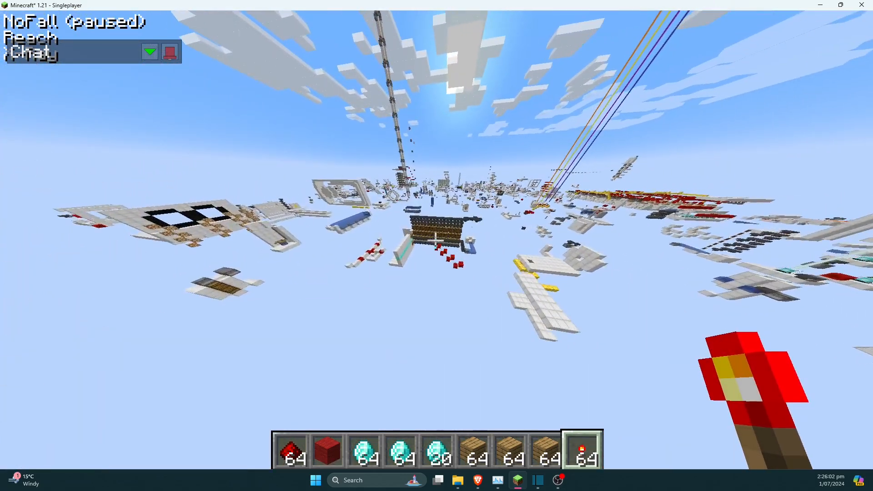
pyautogui.moveTo(435, 240)
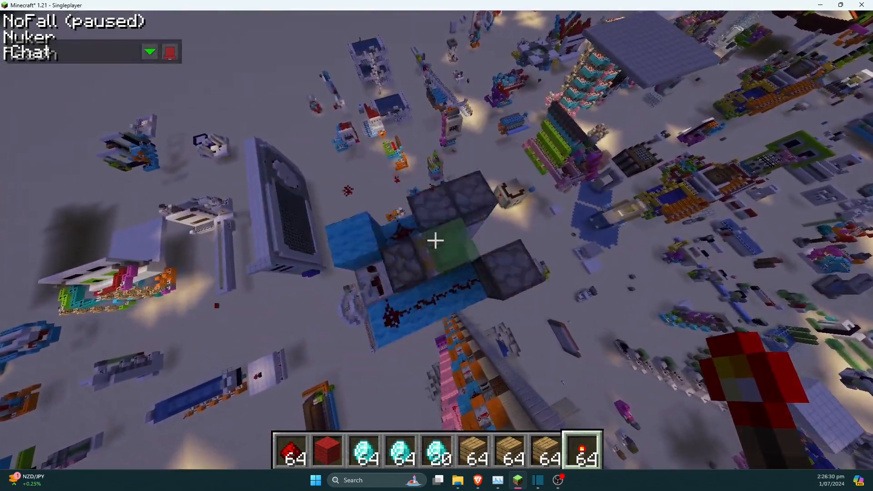
pyautogui.moveTo(437, 241)
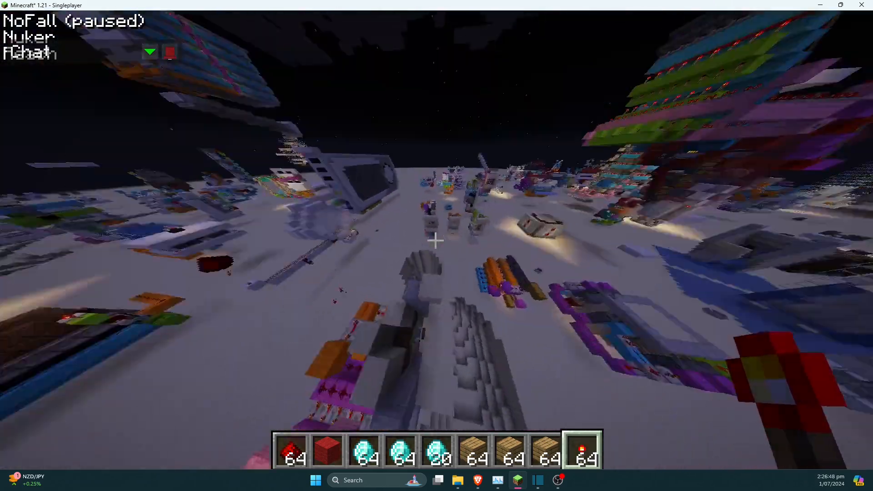
pyautogui.moveTo(436, 253)
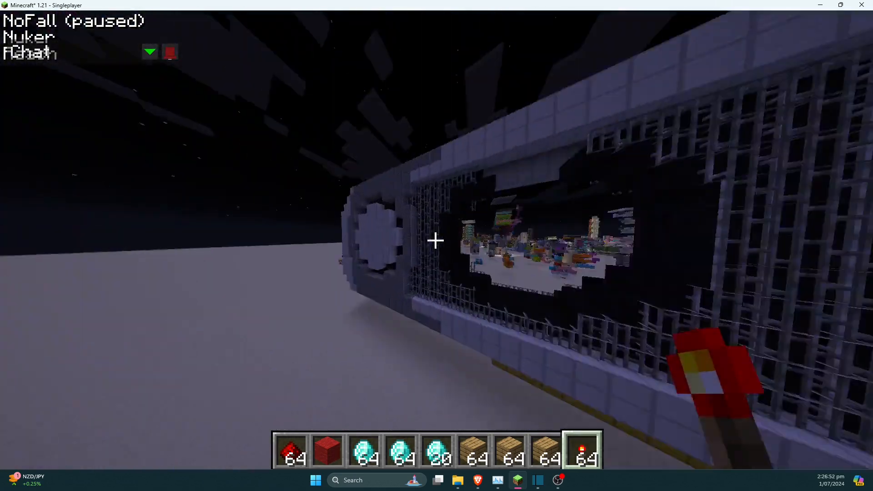
pyautogui.moveTo(437, 240)
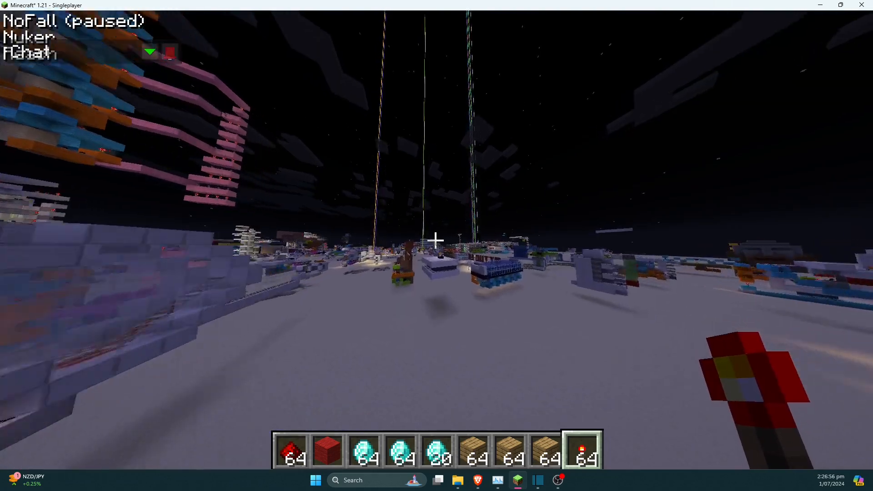
pyautogui.moveTo(437, 240)
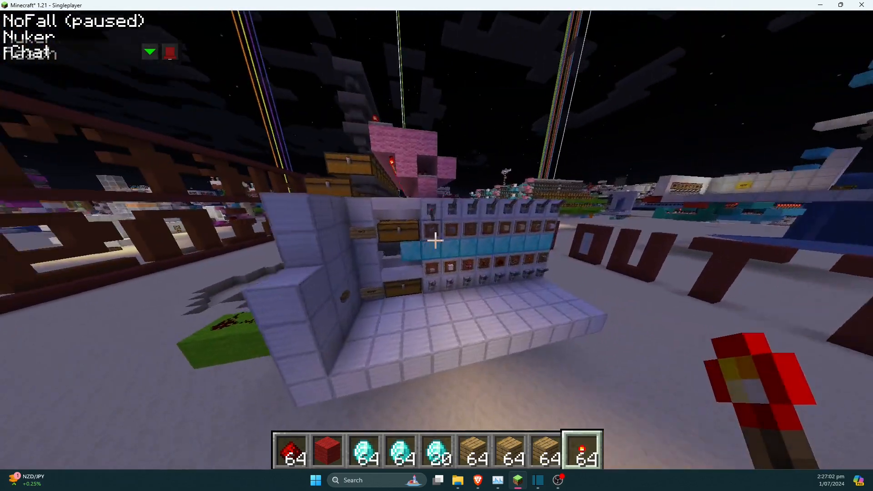
pyautogui.moveTo(436, 240)
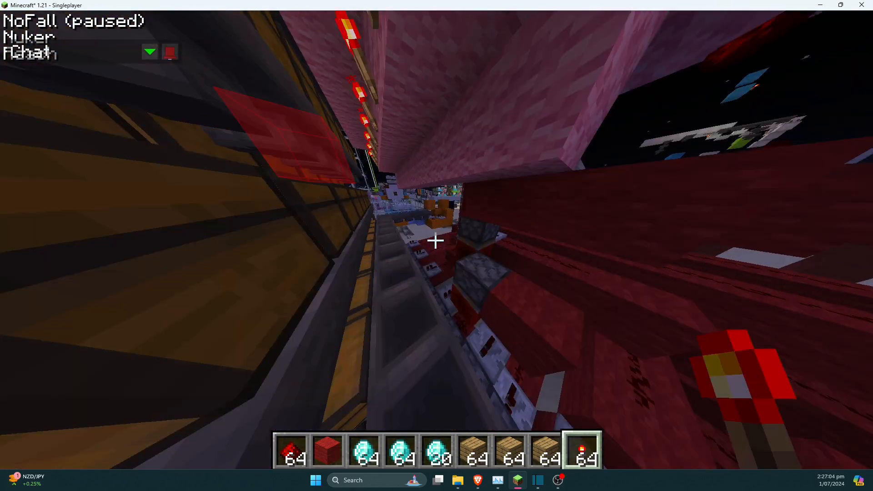
pyautogui.press('Escape')
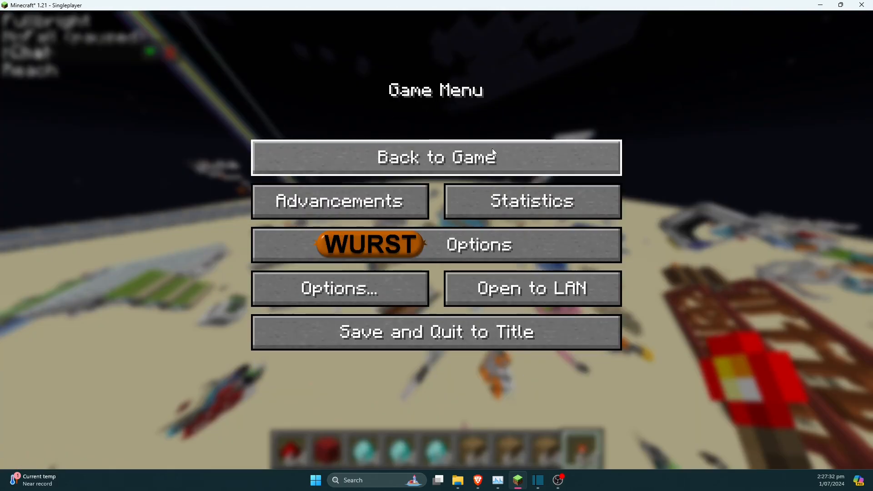
# Resume play and scroll the Wurst Navigator's hack list down to Fullbright and Glide
pyautogui.click(369, 245)
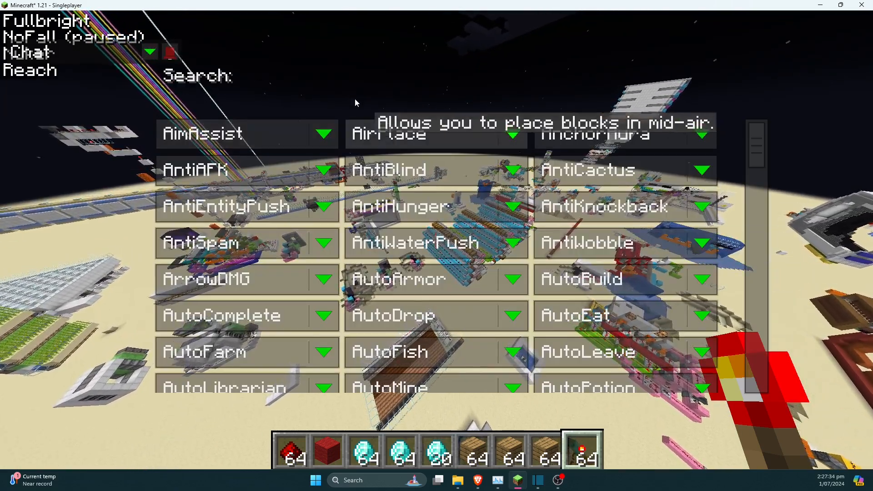
pyautogui.scroll(-3)
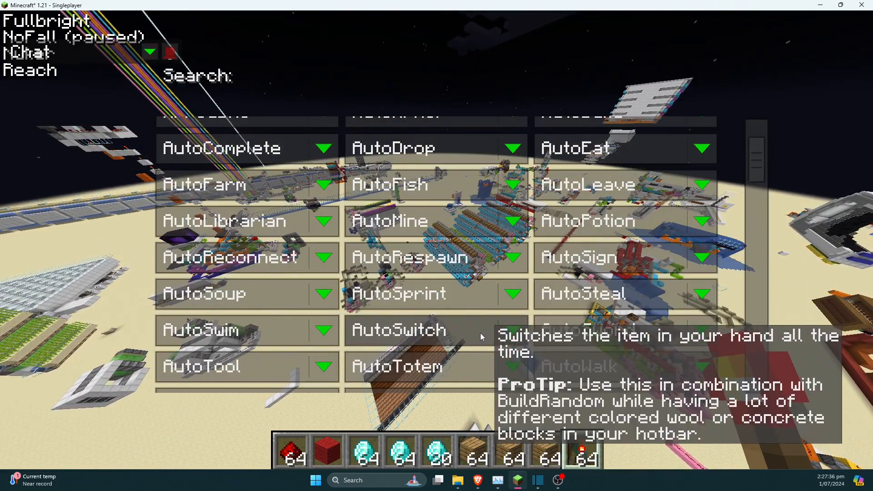
pyautogui.scroll(-3)
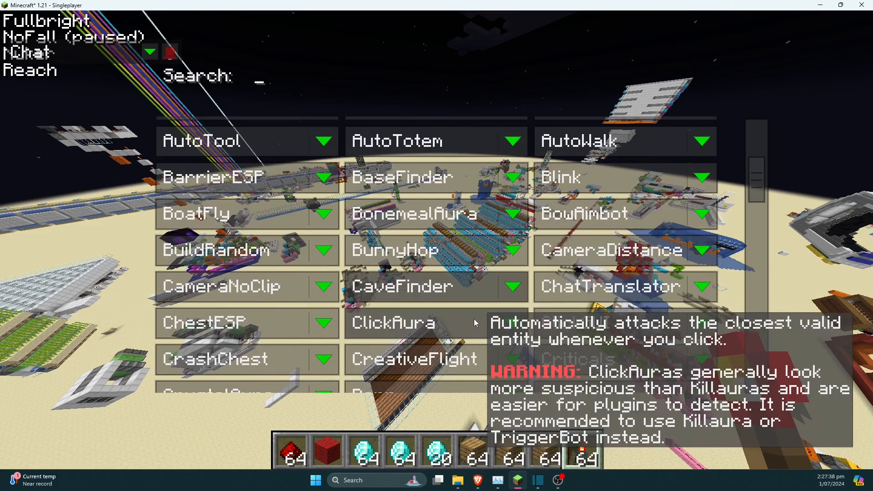
pyautogui.scroll(-3)
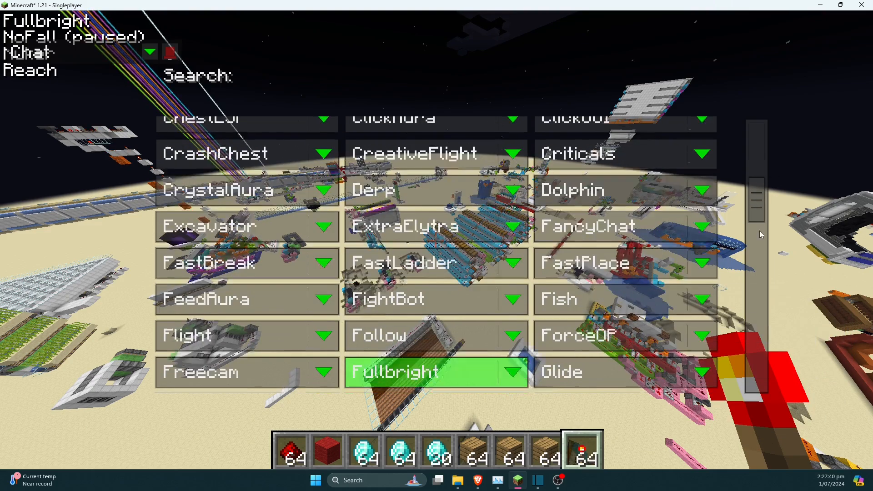